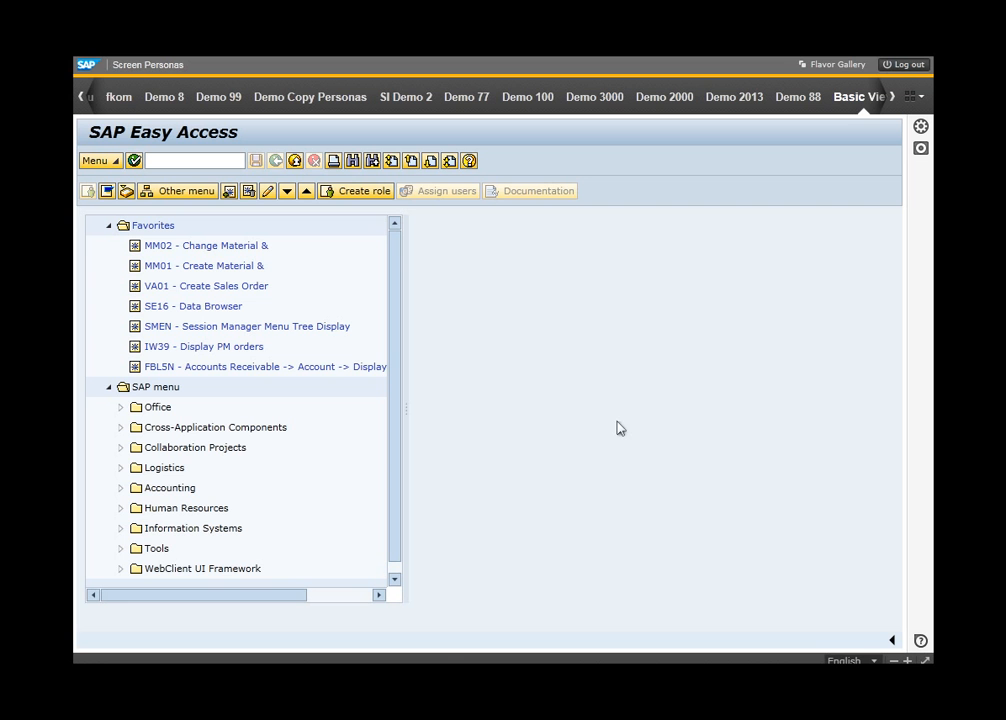
{"action": "mouse_move", "coordinate": [906, 140]}
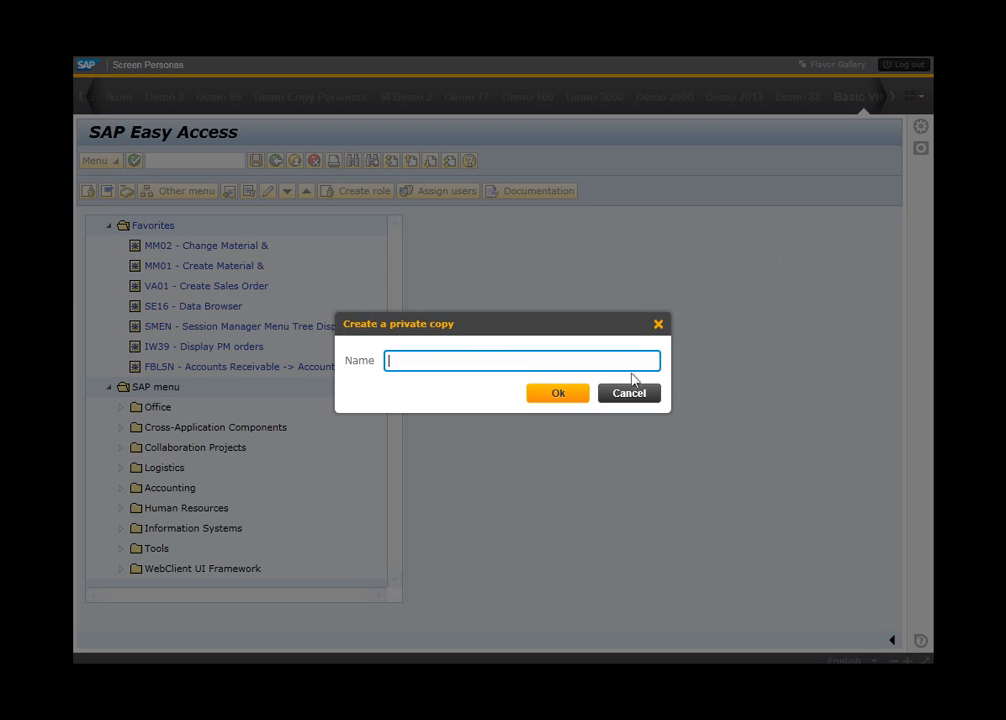
Step: Name the private flavor copy 'Demo 89' and confirm it
{"action": "type", "text": "Demo"}
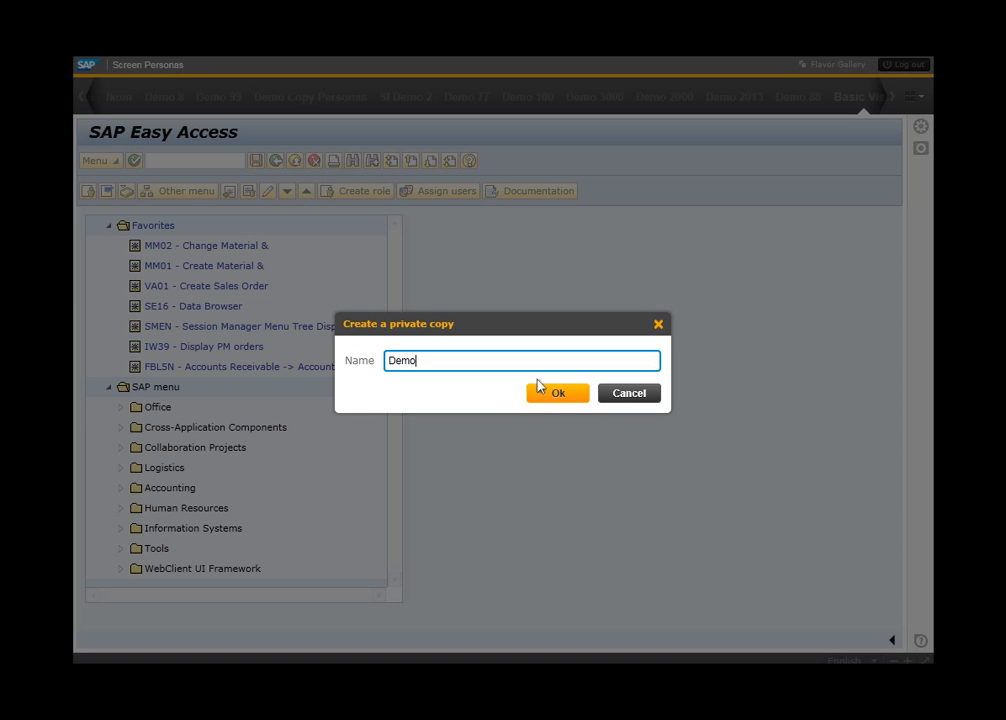
{"action": "type", "text": "89"}
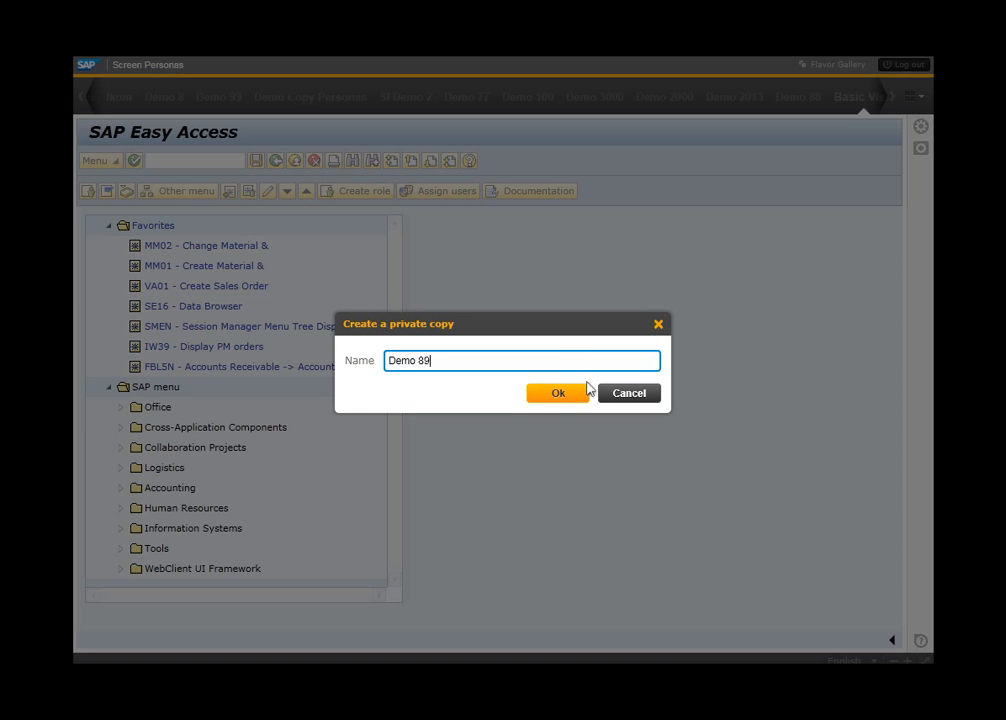
{"action": "left_click", "coordinate": [558, 392]}
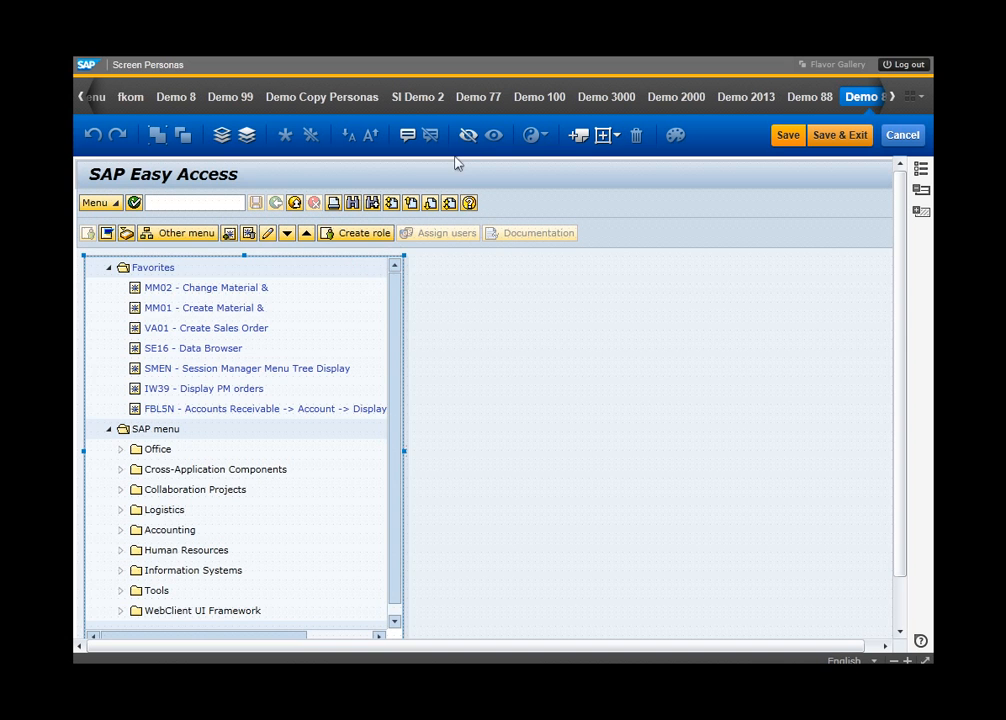
Step: Hide the menu tree and remaining toolbar rows, keeping Help, Logout and Go!
{"action": "left_click", "coordinate": [467, 135]}
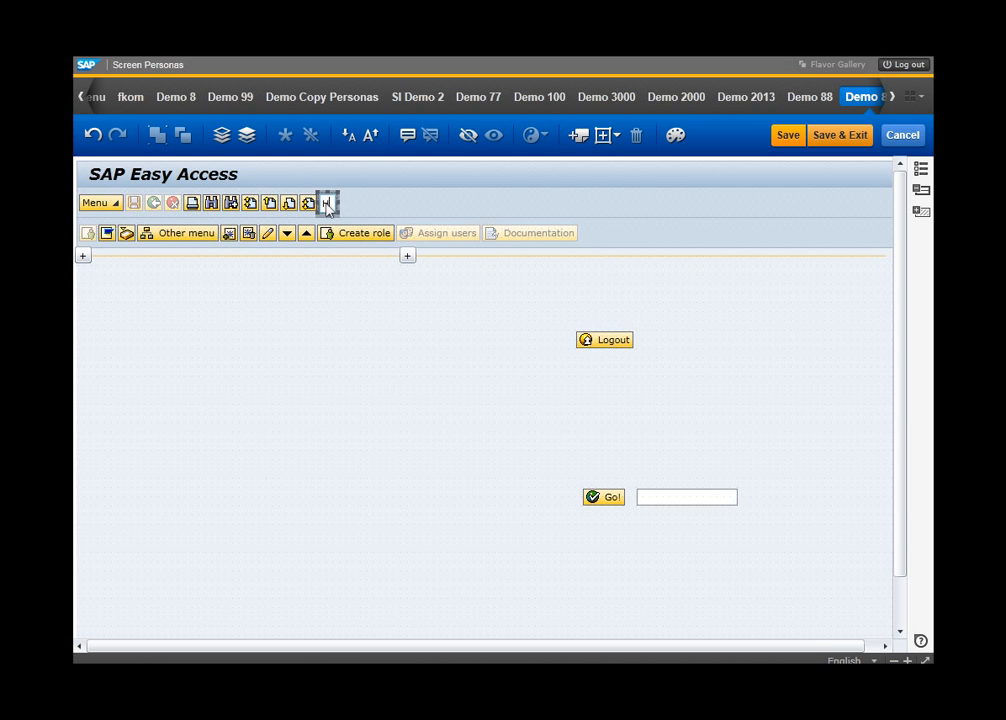
{"action": "mouse_move", "coordinate": [372, 327]}
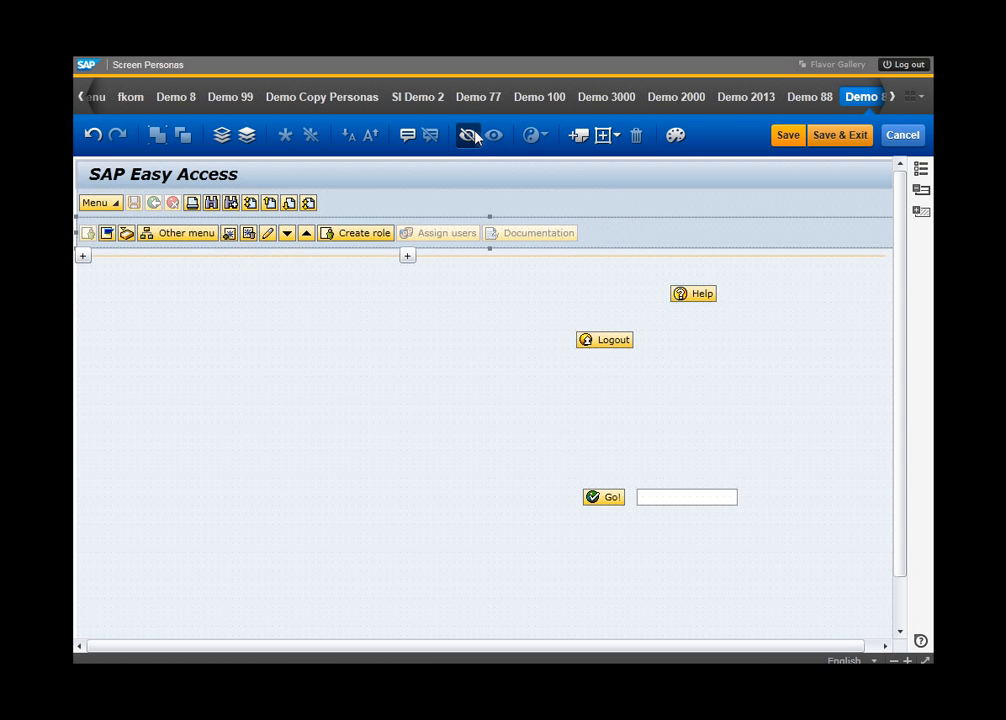
{"action": "left_click", "coordinate": [468, 135]}
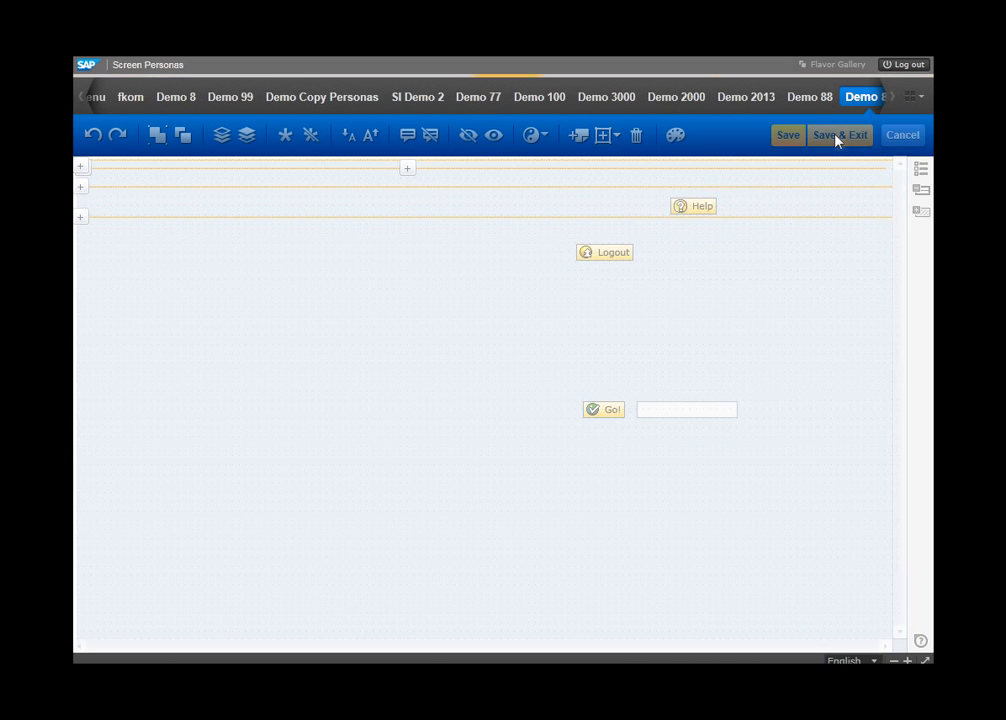
Step: Save the trimmed Demo 89 flavor and reopen it through Manage Flavor > Edit
{"action": "left_click", "coordinate": [839, 135]}
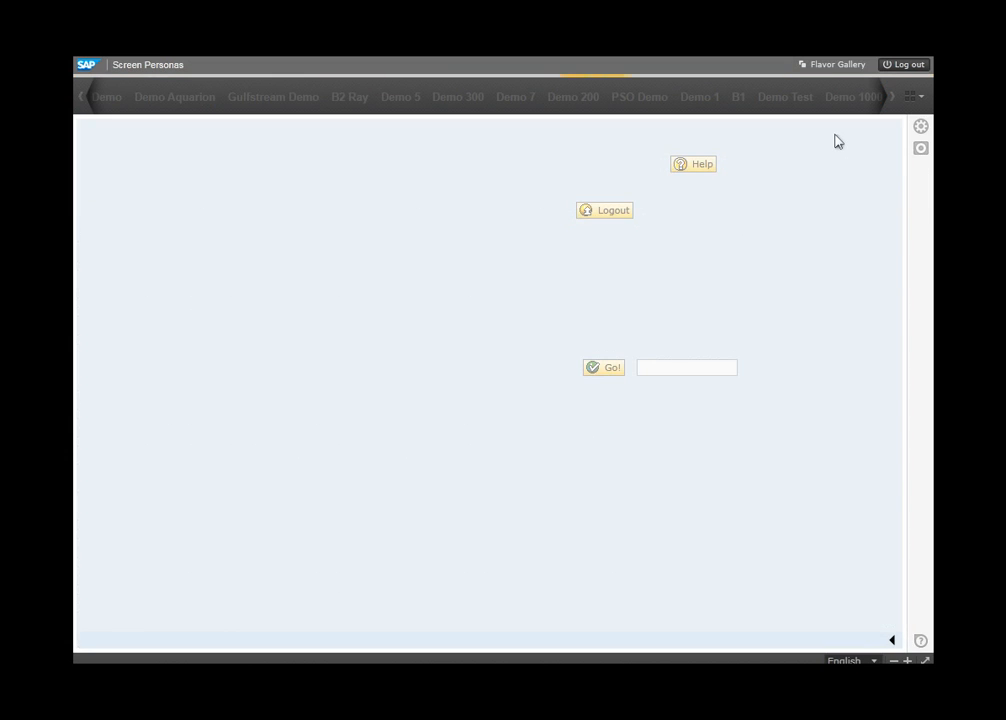
{"action": "left_click", "coordinate": [890, 96]}
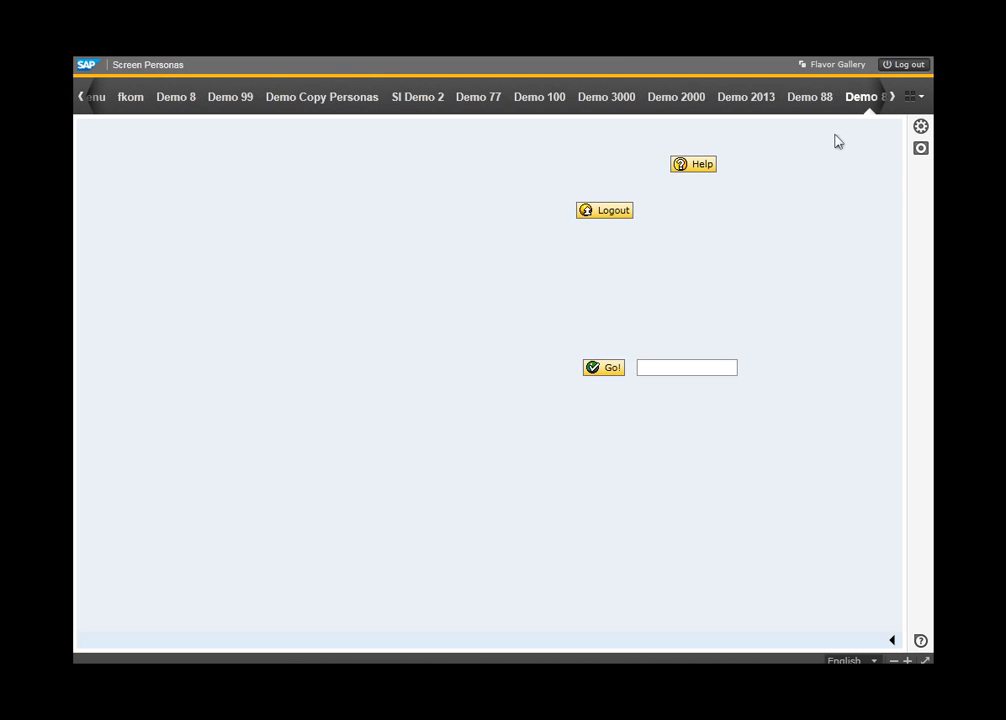
{"action": "mouse_move", "coordinate": [618, 433]}
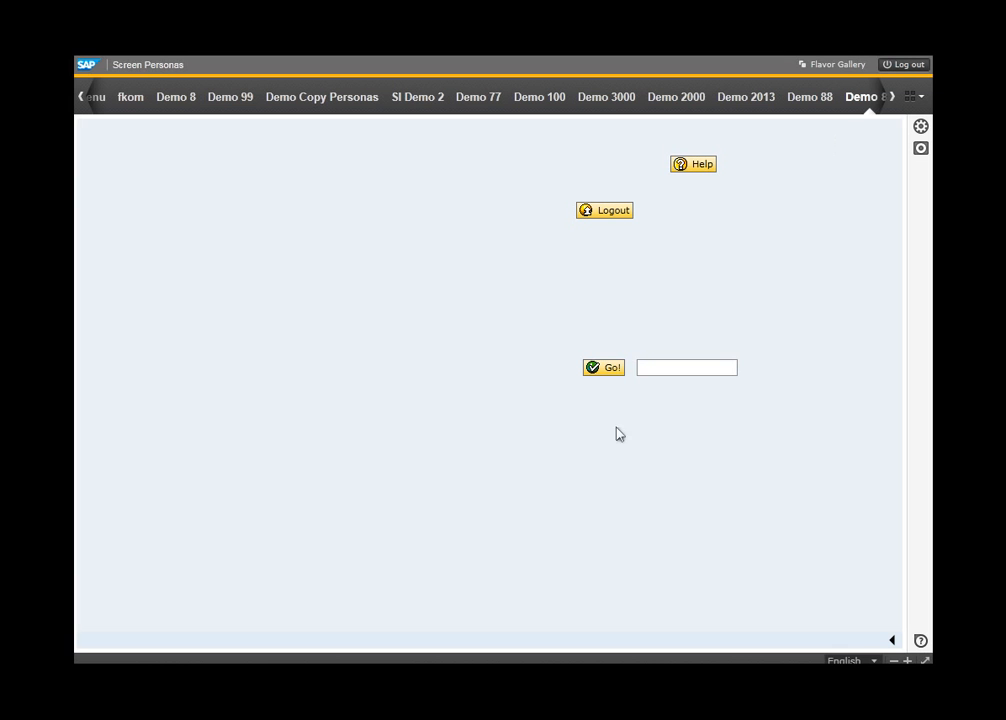
{"action": "mouse_move", "coordinate": [928, 128]}
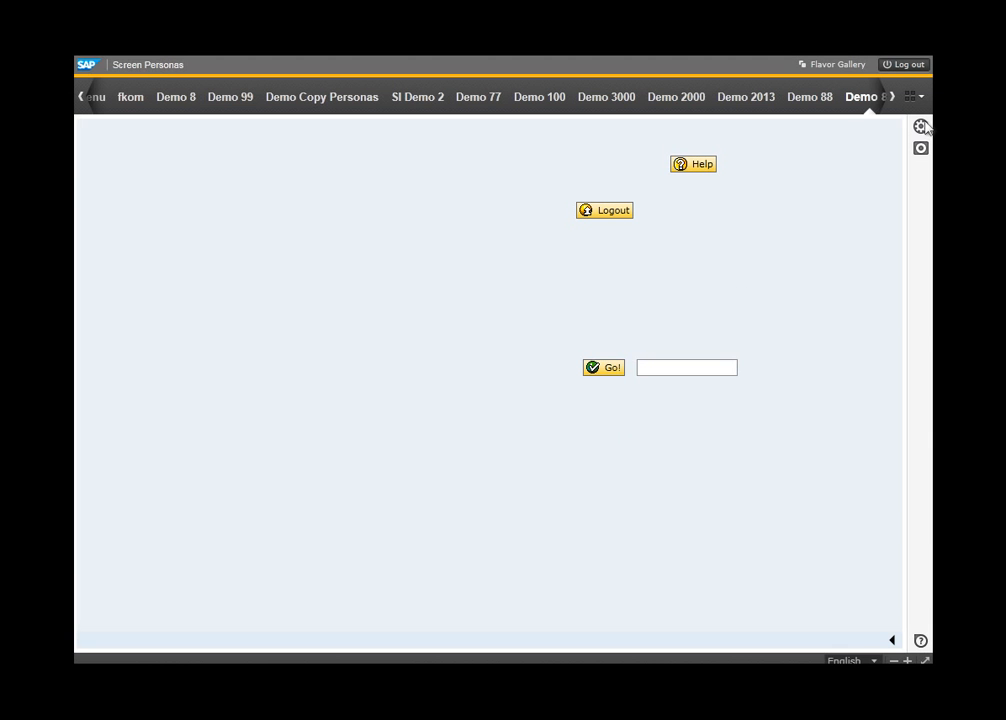
{"action": "left_click", "coordinate": [919, 126]}
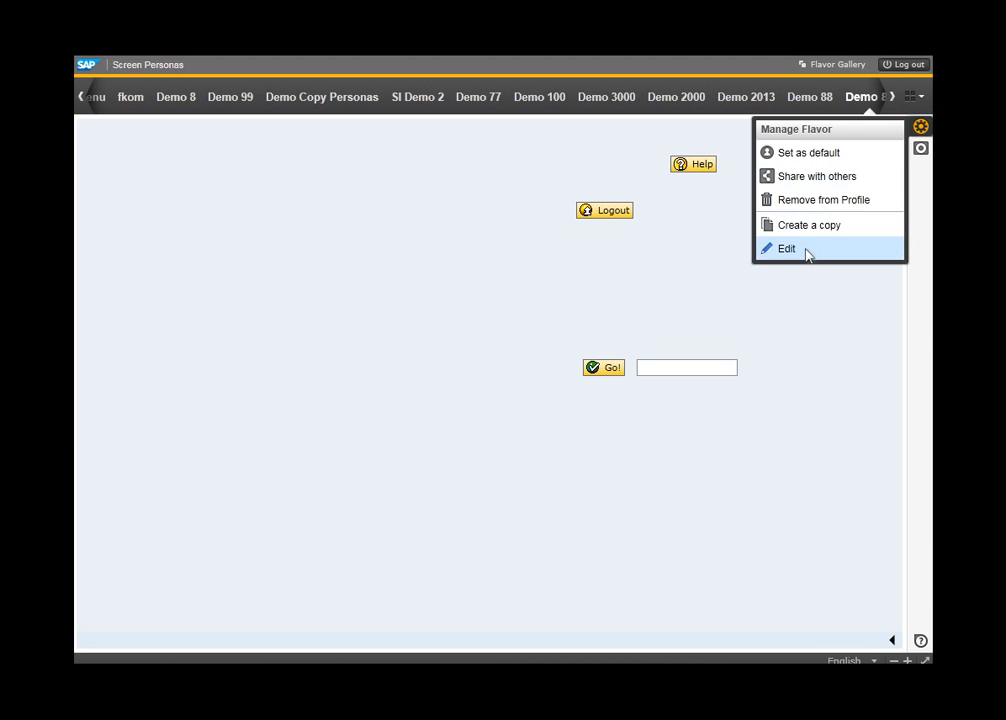
{"action": "left_click", "coordinate": [786, 248]}
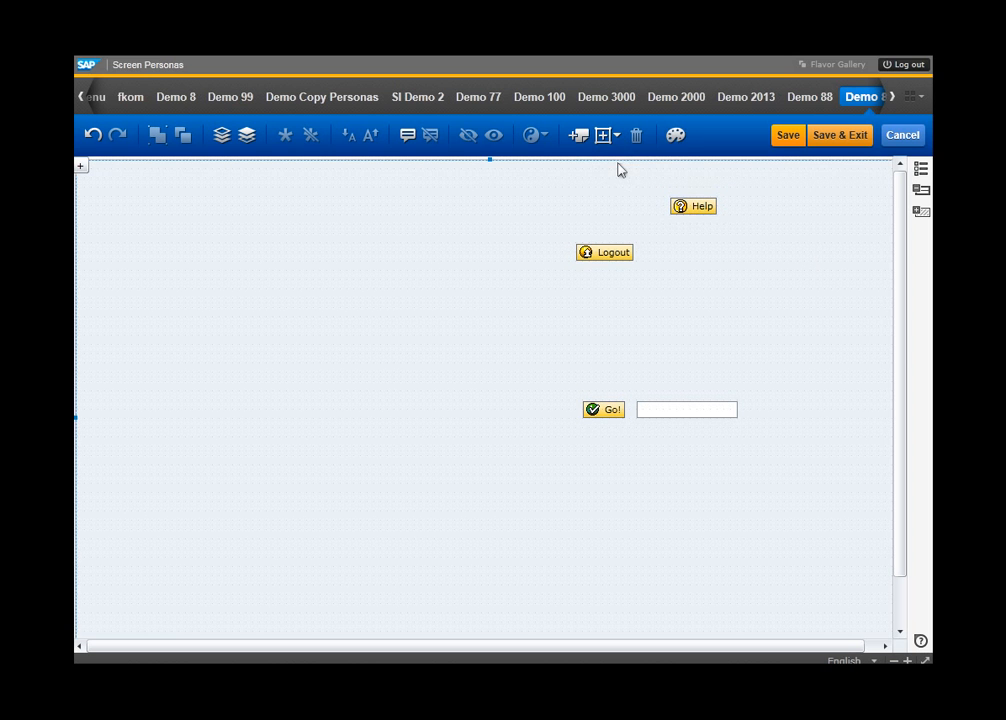
Step: Set the mountain-and-lake landscape image as the screen's background picture
{"action": "left_click", "coordinate": [676, 135]}
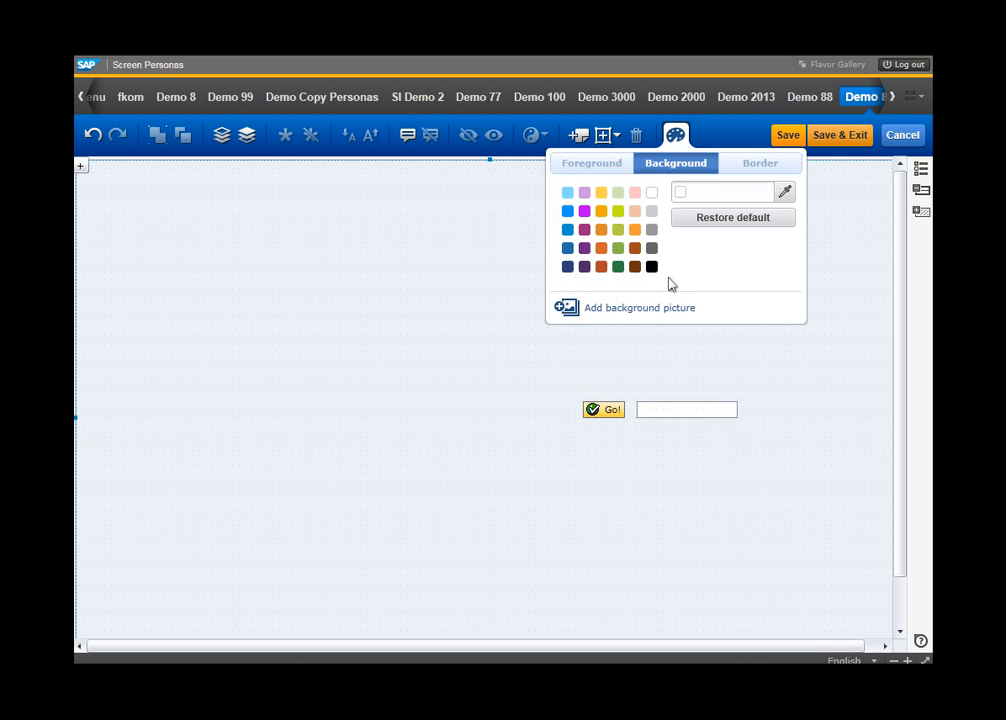
{"action": "left_click", "coordinate": [639, 307]}
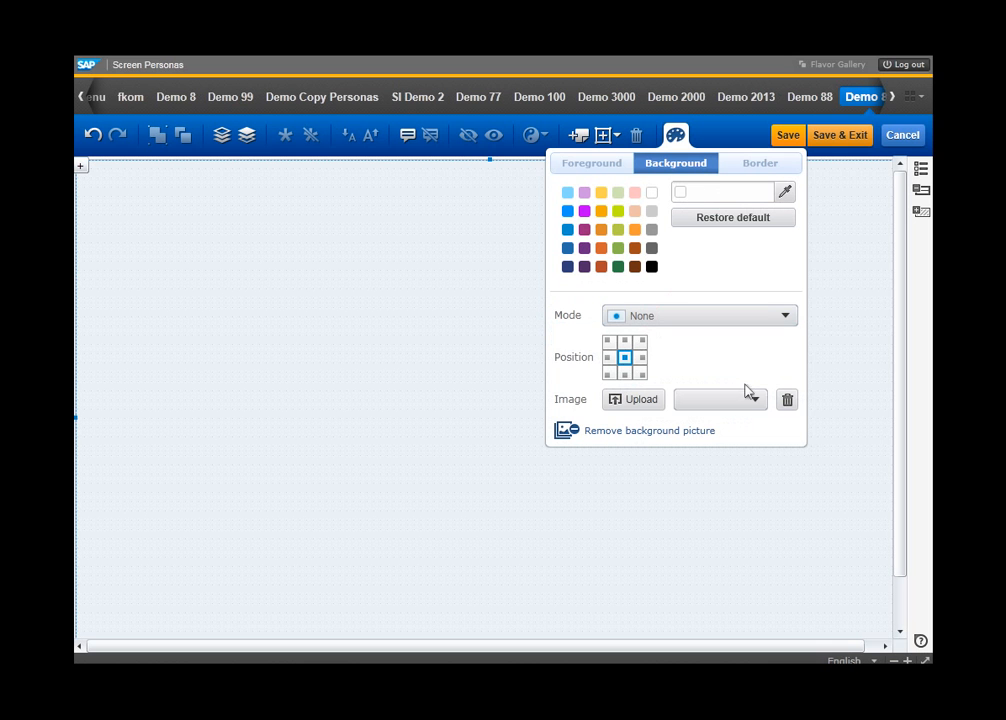
{"action": "left_click", "coordinate": [752, 399]}
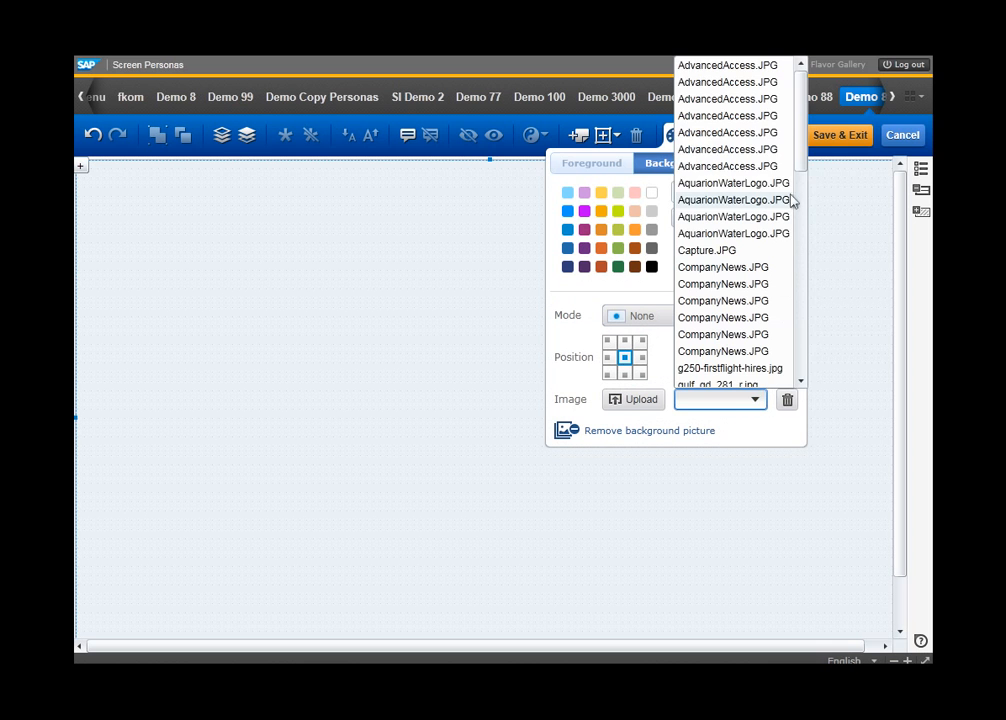
{"action": "scroll", "scroll_direction": "down", "scroll_amount": 3}
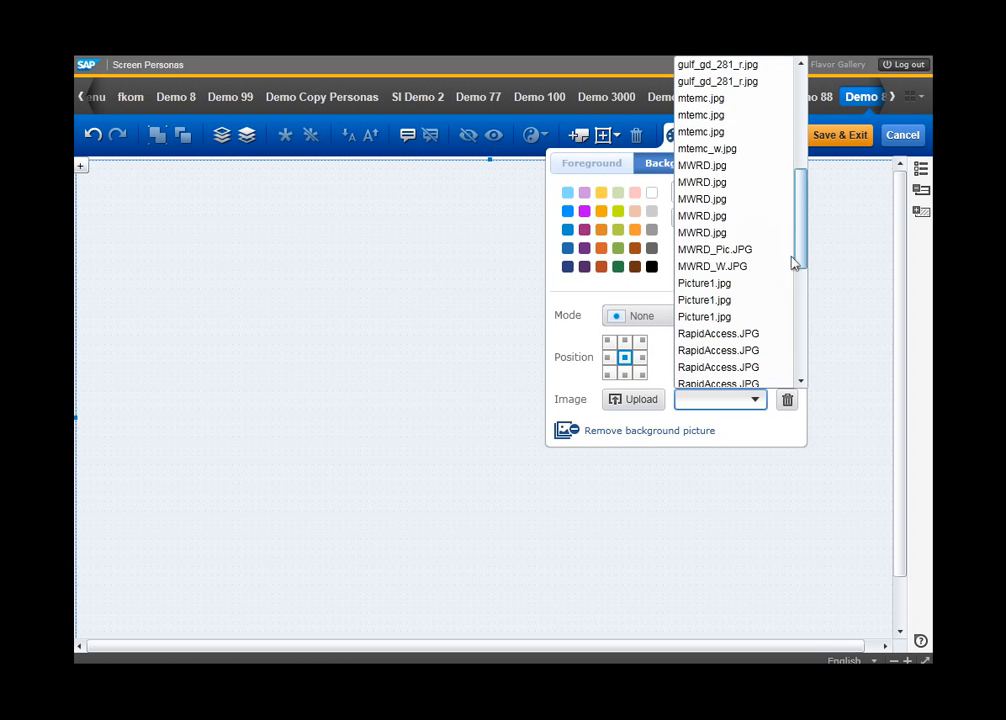
{"action": "left_click", "coordinate": [704, 300]}
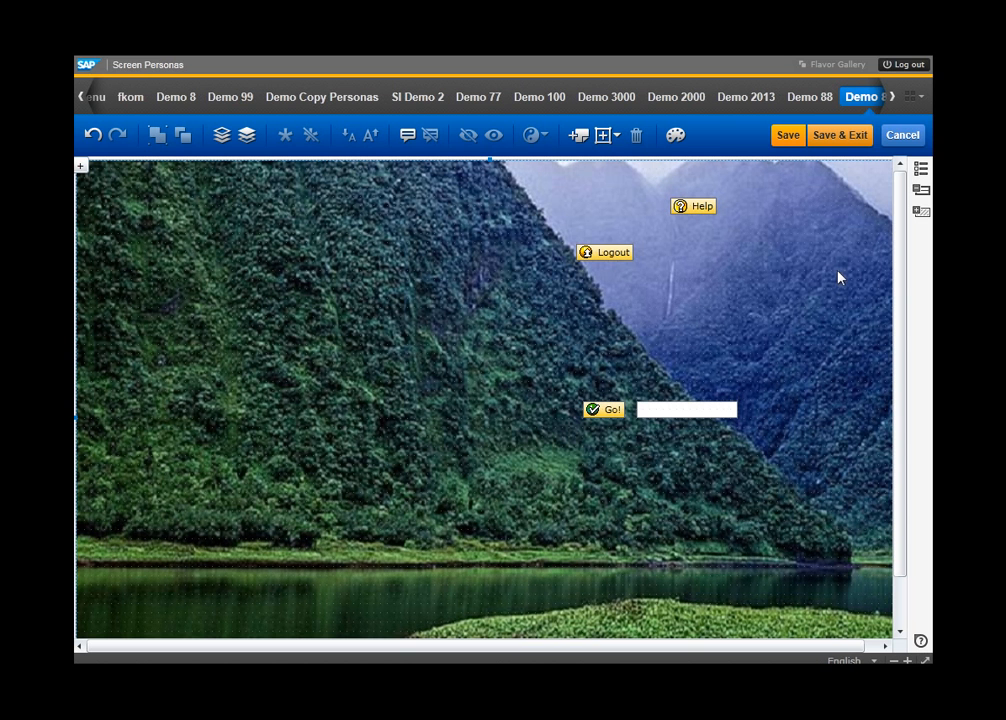
Step: Insert a CompanyNews image tile and place it beside the Rapid Access tile
{"action": "left_click", "coordinate": [601, 135]}
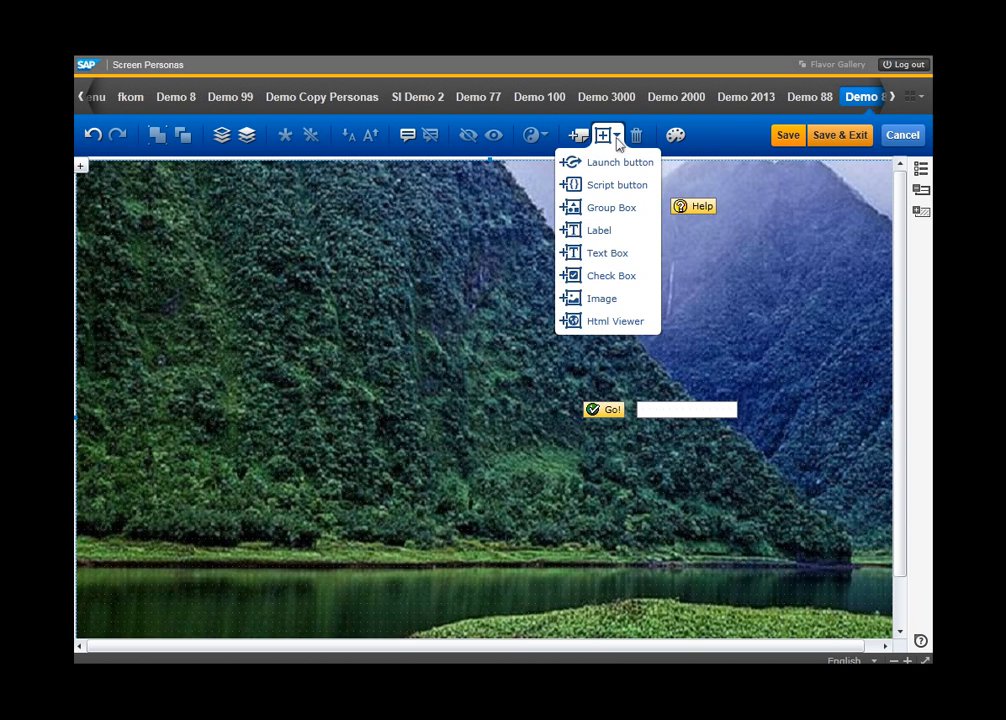
{"action": "left_click", "coordinate": [601, 298]}
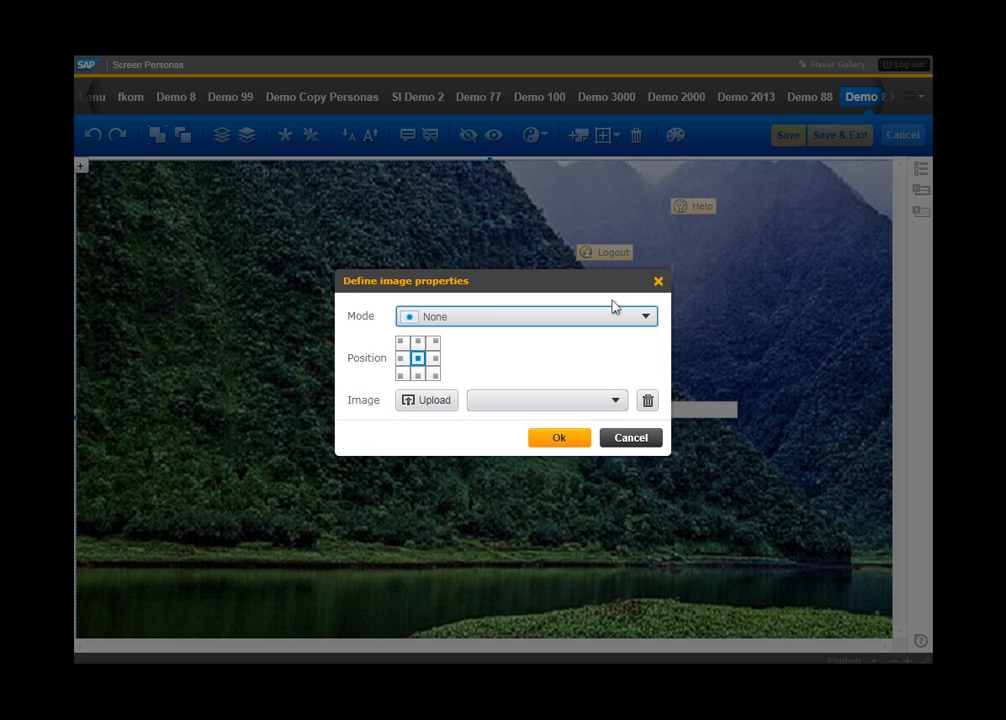
{"action": "left_click", "coordinate": [614, 400]}
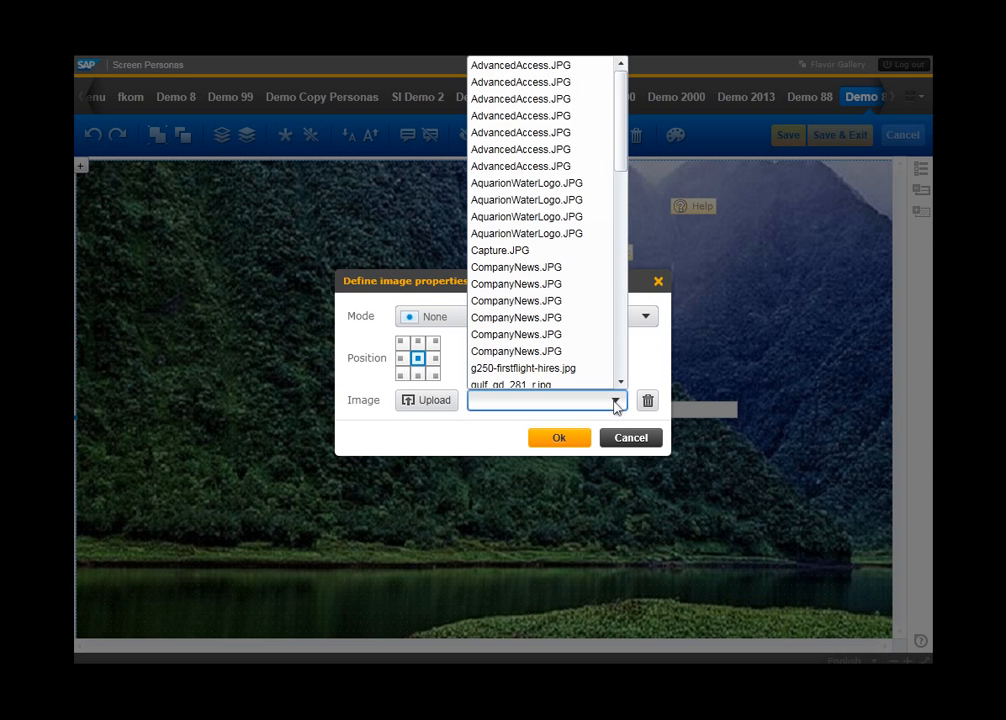
{"action": "mouse_move", "coordinate": [620, 150]}
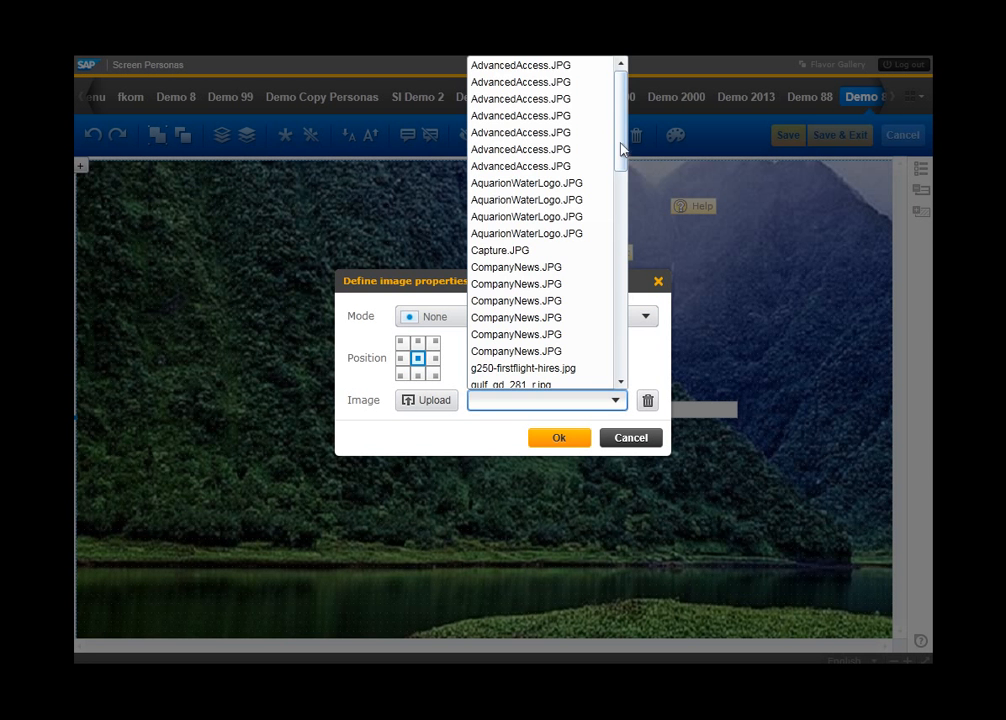
{"action": "scroll", "scroll_direction": "down", "scroll_amount": 3}
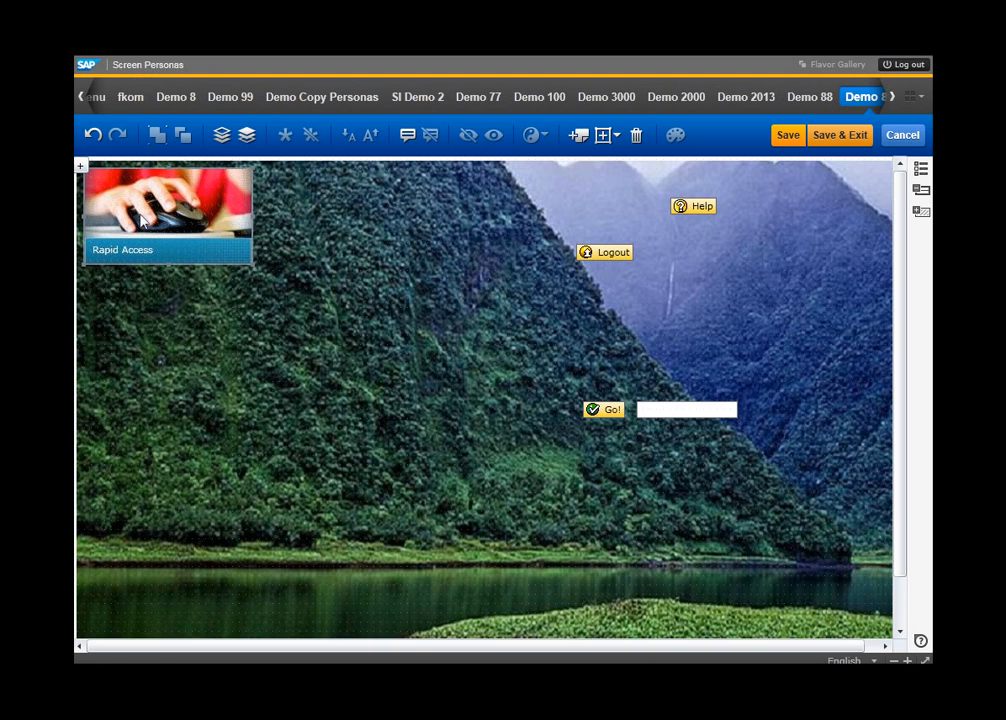
{"action": "left_click_drag", "start_coordinate": [167, 207], "coordinate": [309, 438]}
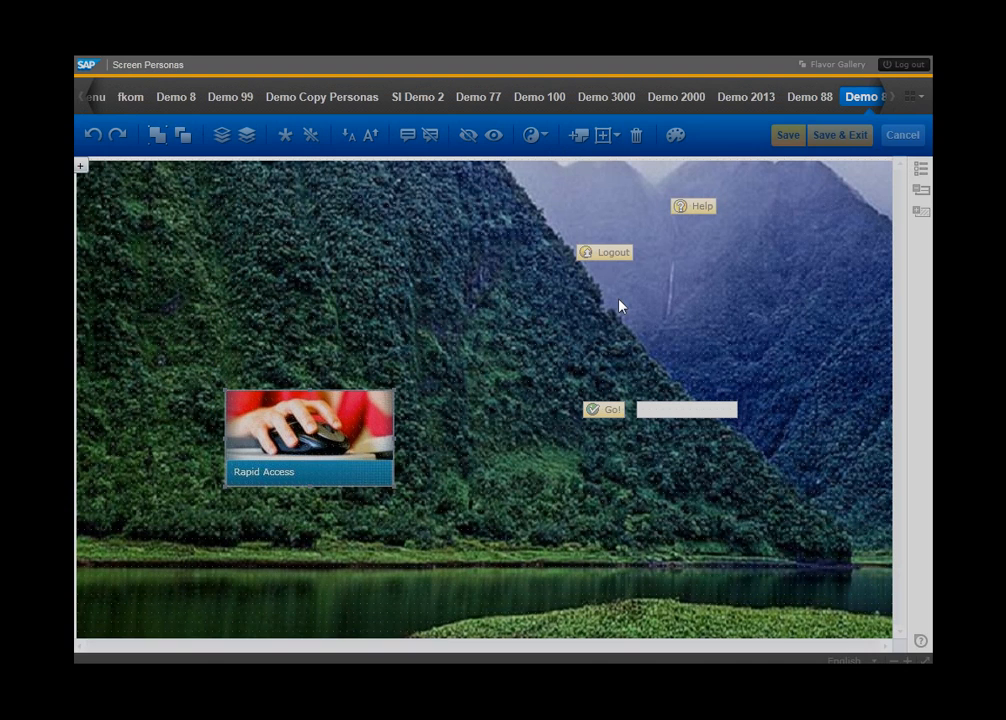
{"action": "left_click", "coordinate": [615, 400]}
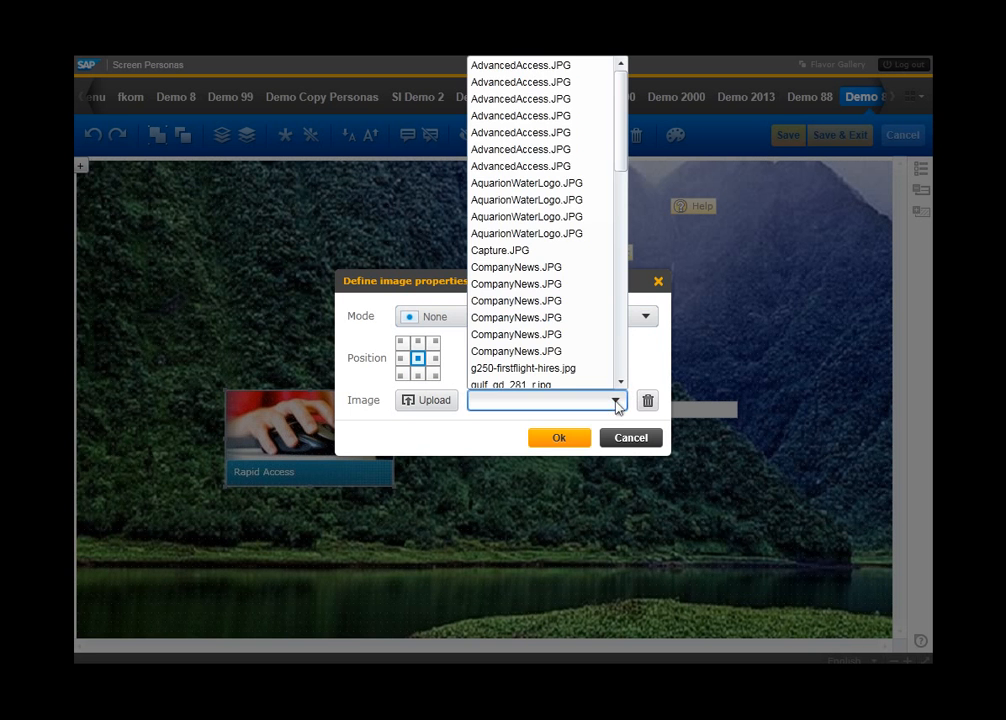
{"action": "left_click", "coordinate": [516, 317]}
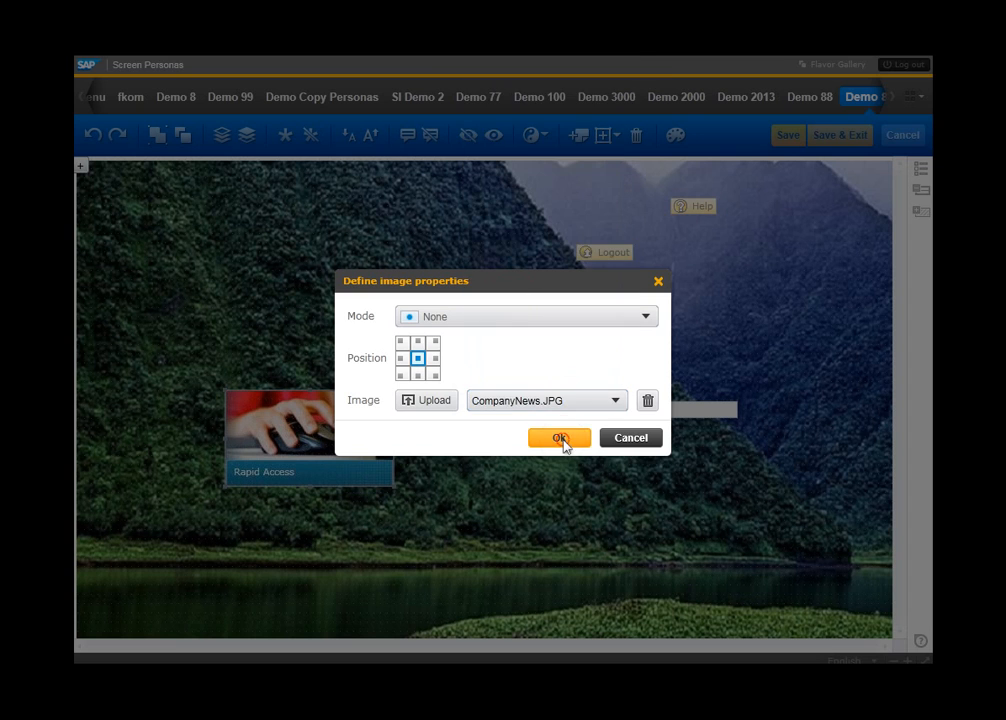
{"action": "left_click", "coordinate": [560, 438]}
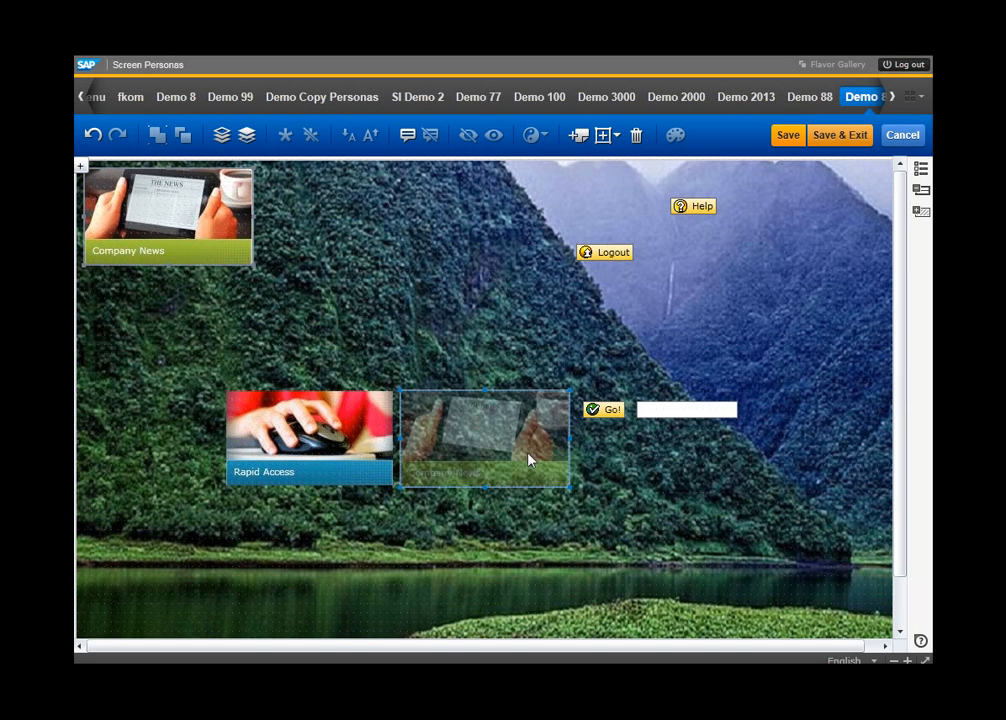
{"action": "left_click_drag", "start_coordinate": [167, 217], "coordinate": [484, 437]}
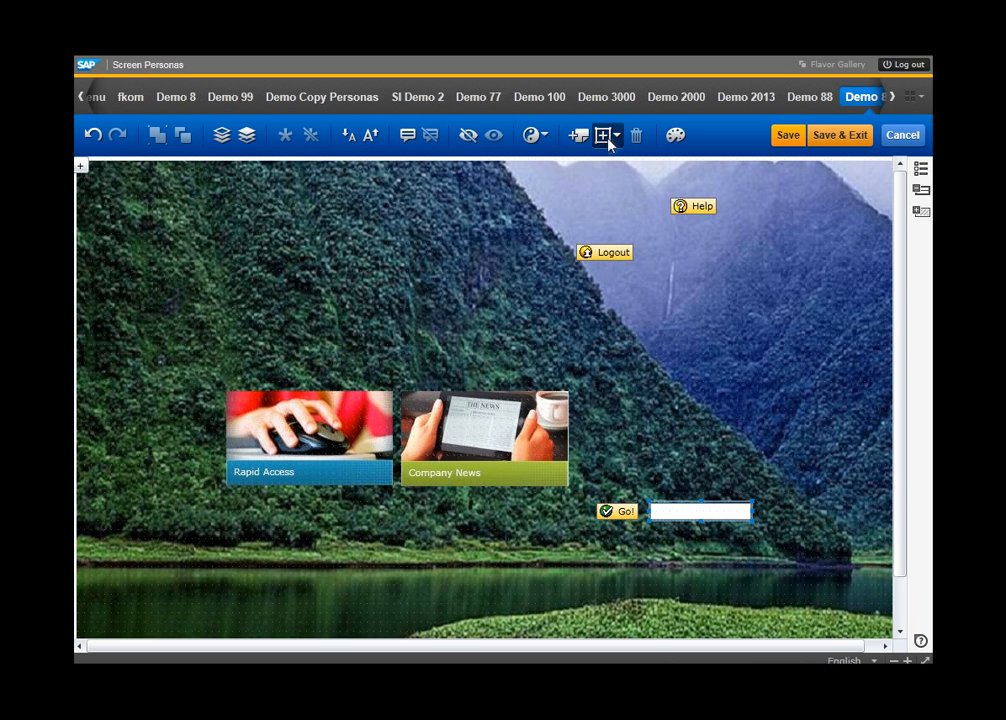
Step: Add an AdvancedAccess image tile to the right of Company News
{"action": "left_click", "coordinate": [602, 135]}
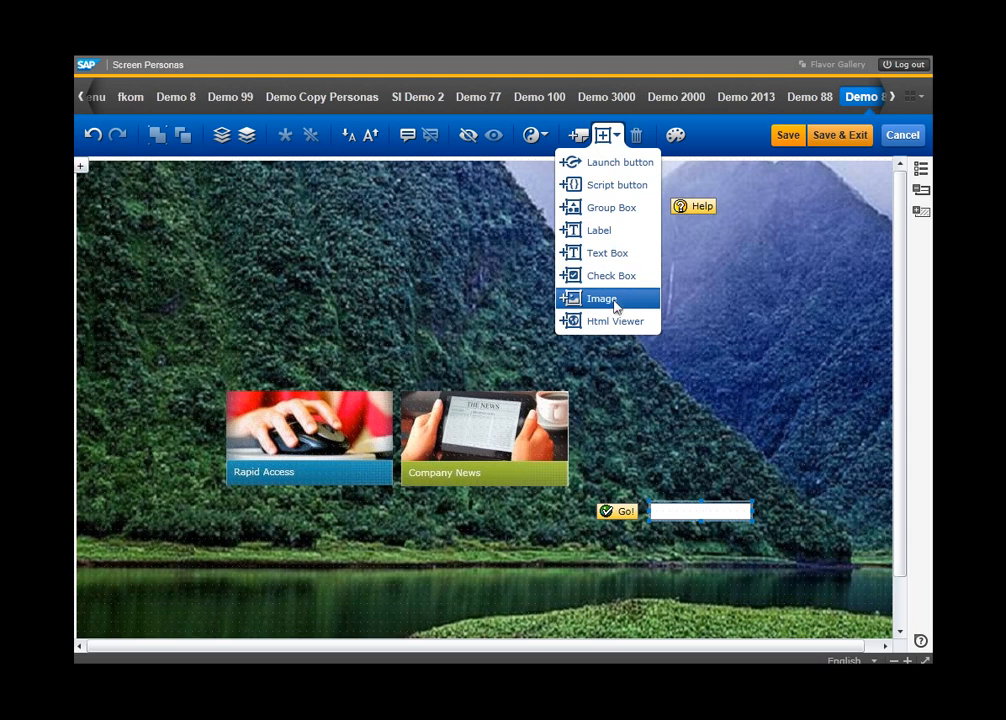
{"action": "left_click", "coordinate": [602, 298]}
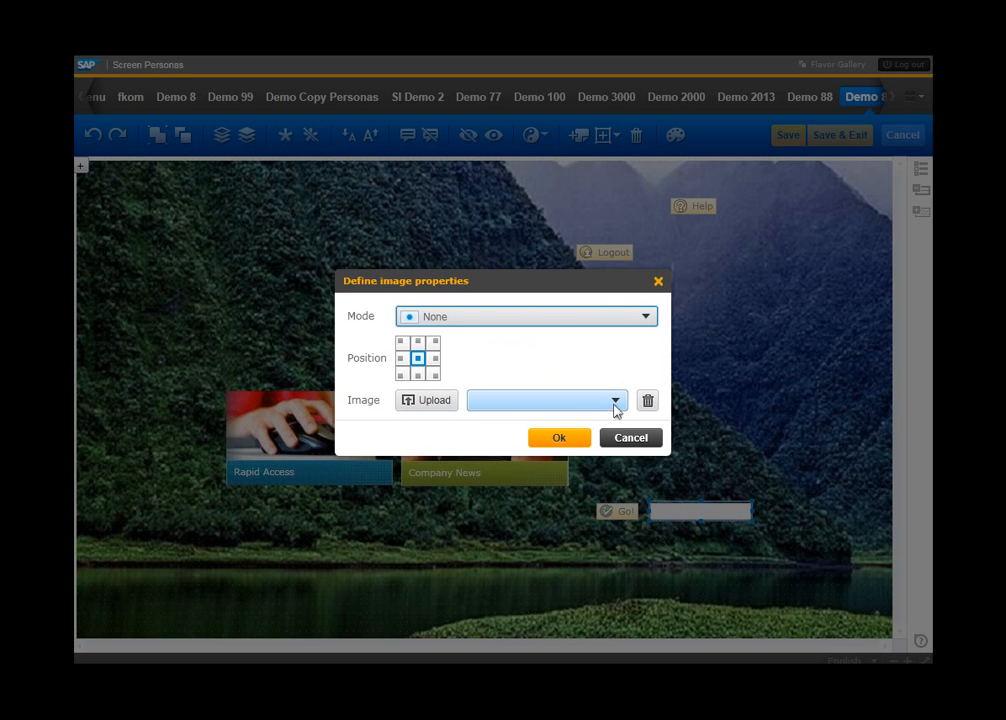
{"action": "left_click", "coordinate": [614, 400]}
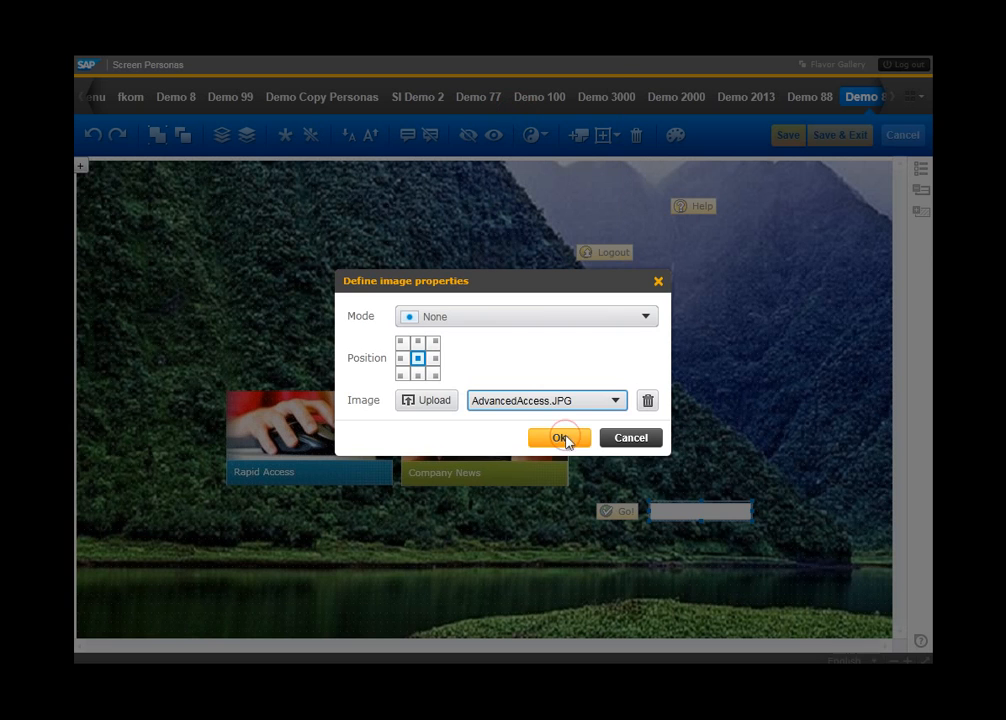
{"action": "left_click", "coordinate": [559, 438]}
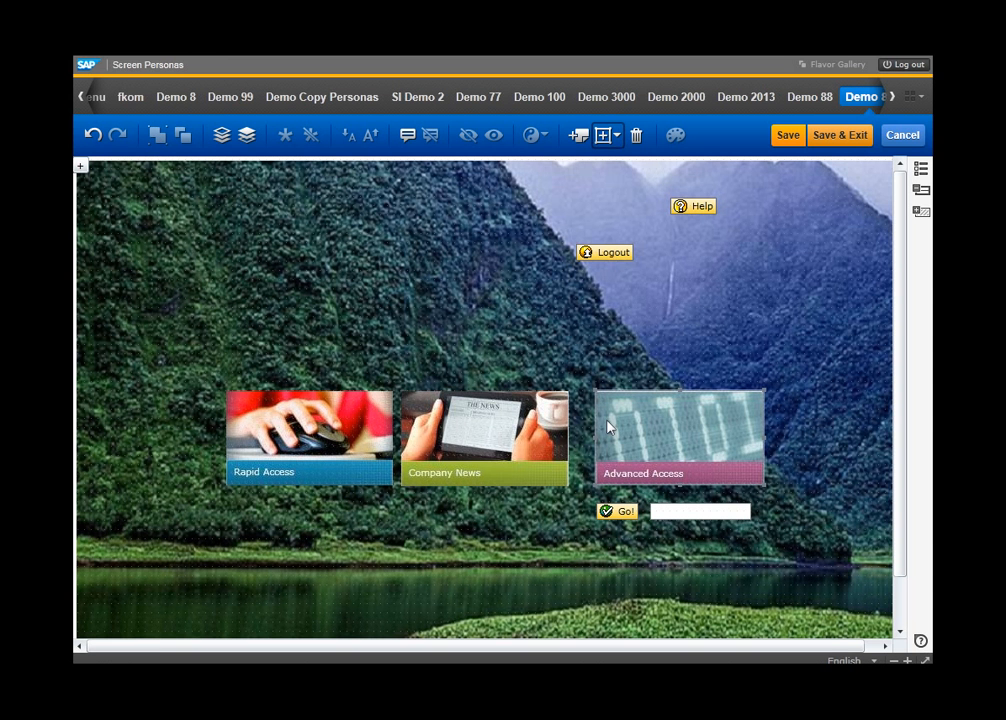
Step: Add a Create Sales Order launch button for VA01 below the Rapid Access tile
{"action": "left_click", "coordinate": [601, 135]}
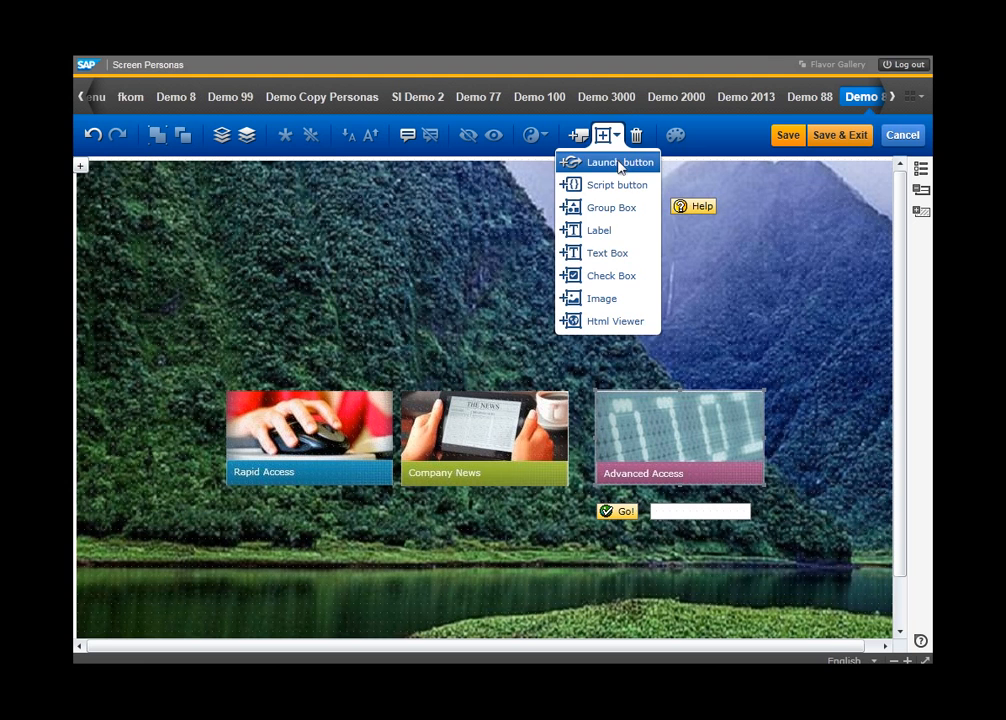
{"action": "left_click", "coordinate": [619, 162]}
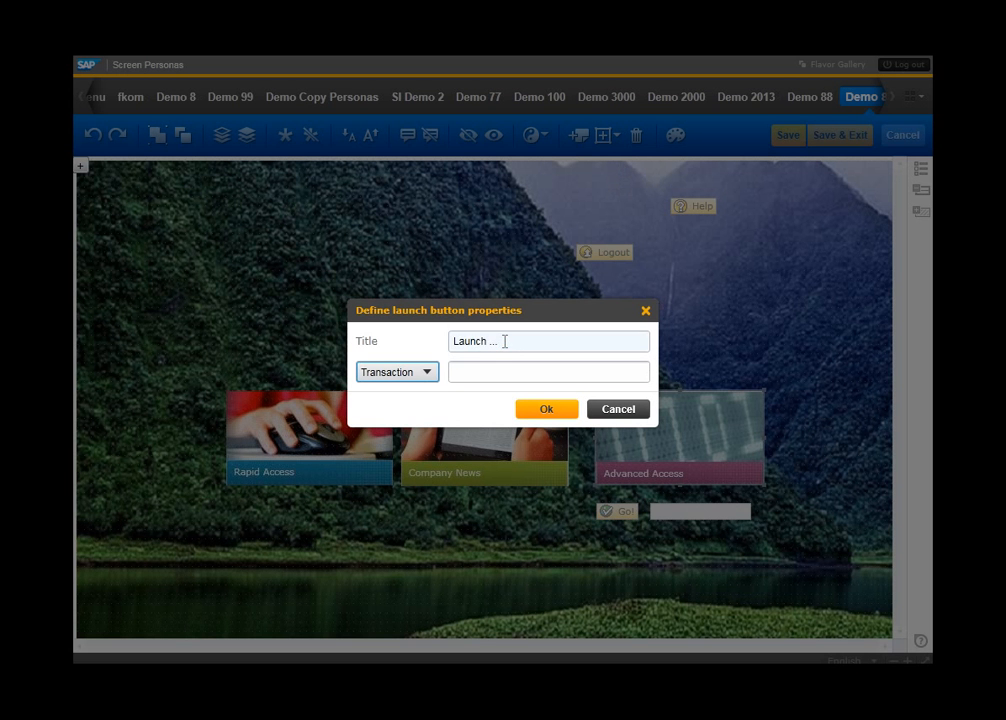
{"action": "type", "text": "Create"}
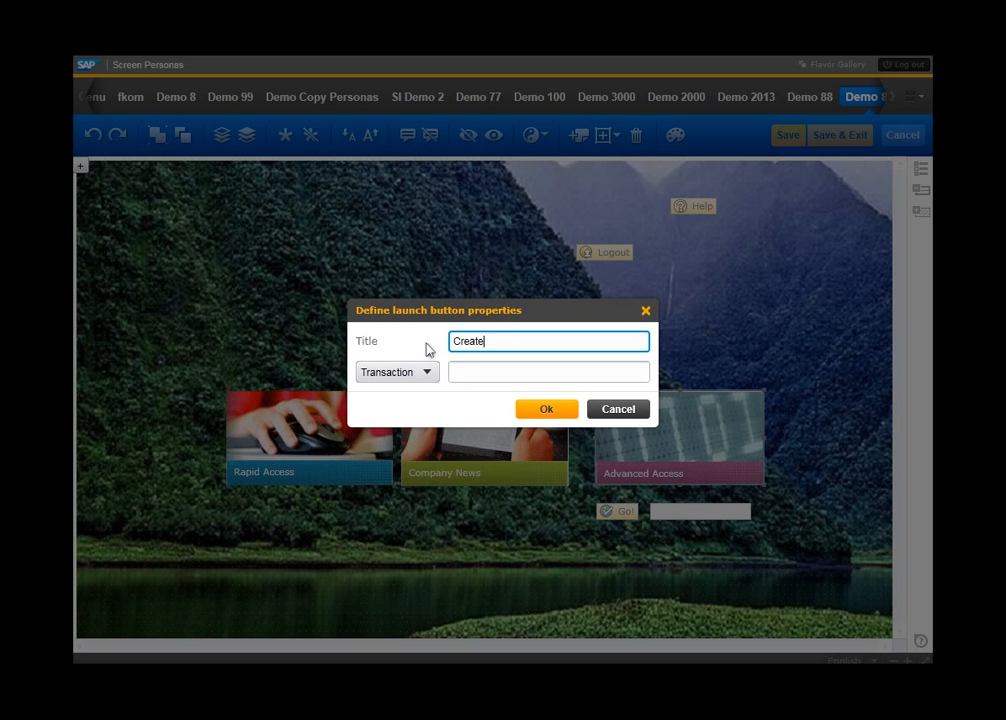
{"action": "type", "text": "Sales Ord"}
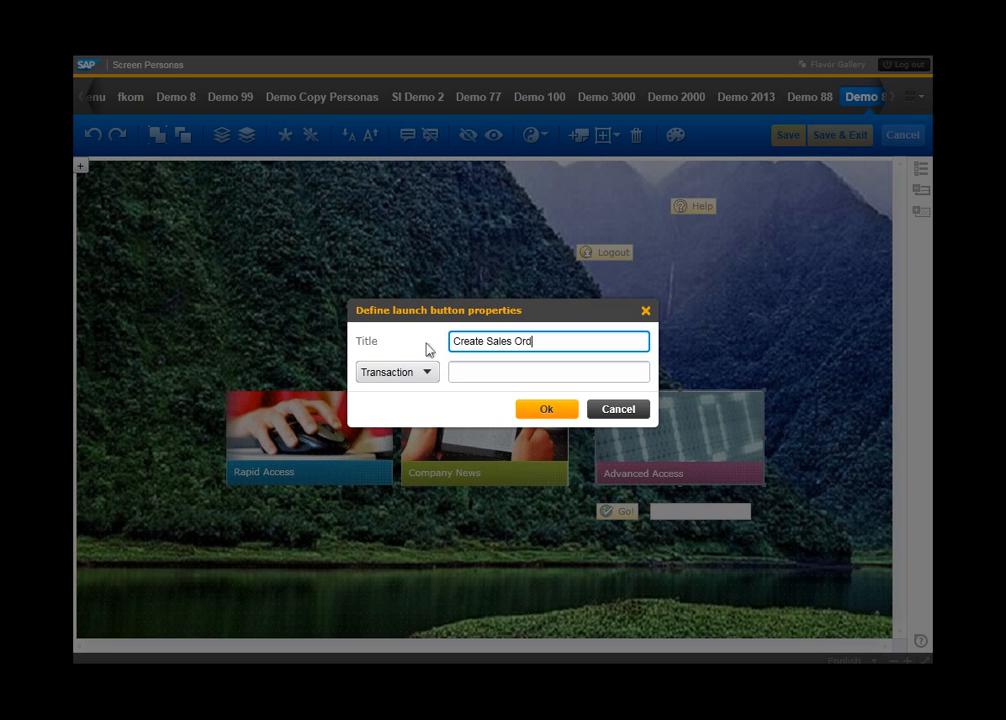
{"action": "type", "text": "VA"}
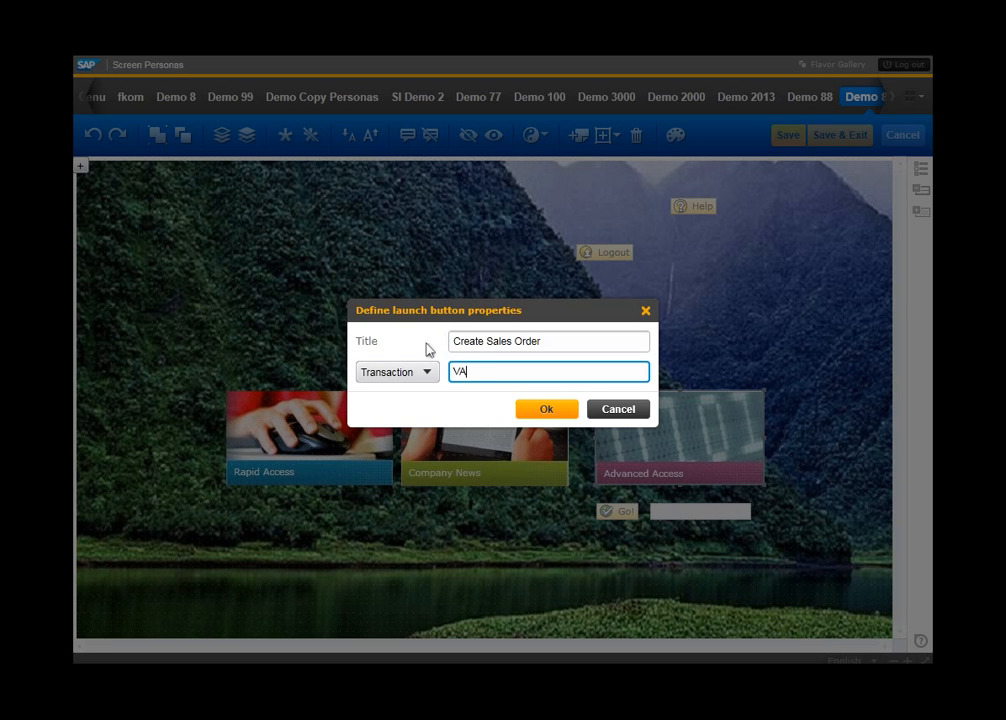
{"action": "type", "text": "01"}
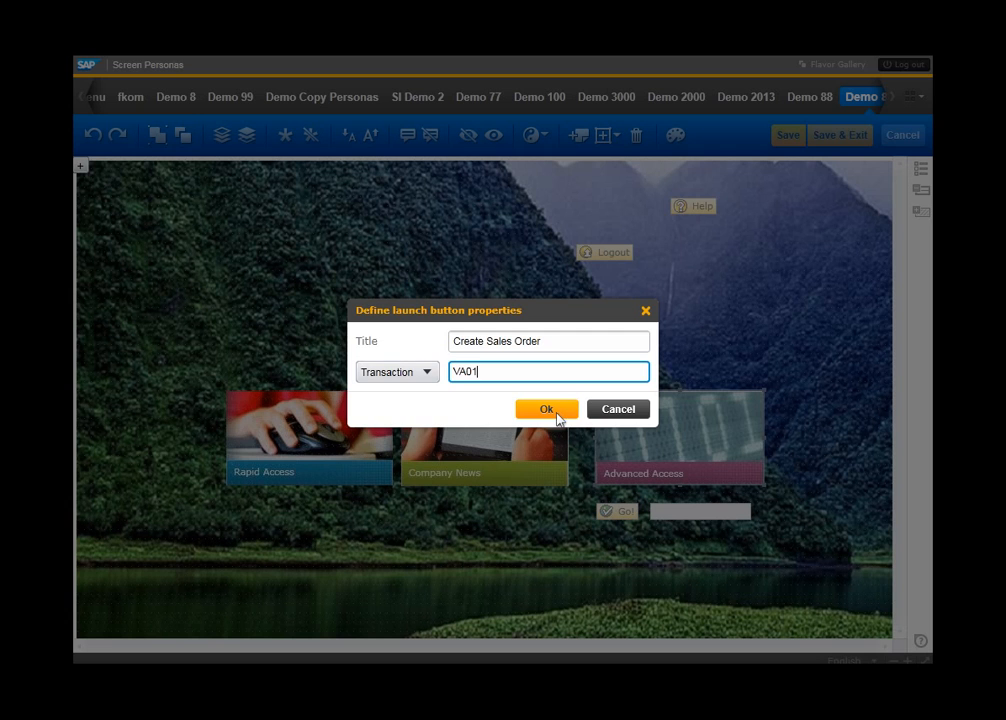
{"action": "left_click", "coordinate": [546, 409]}
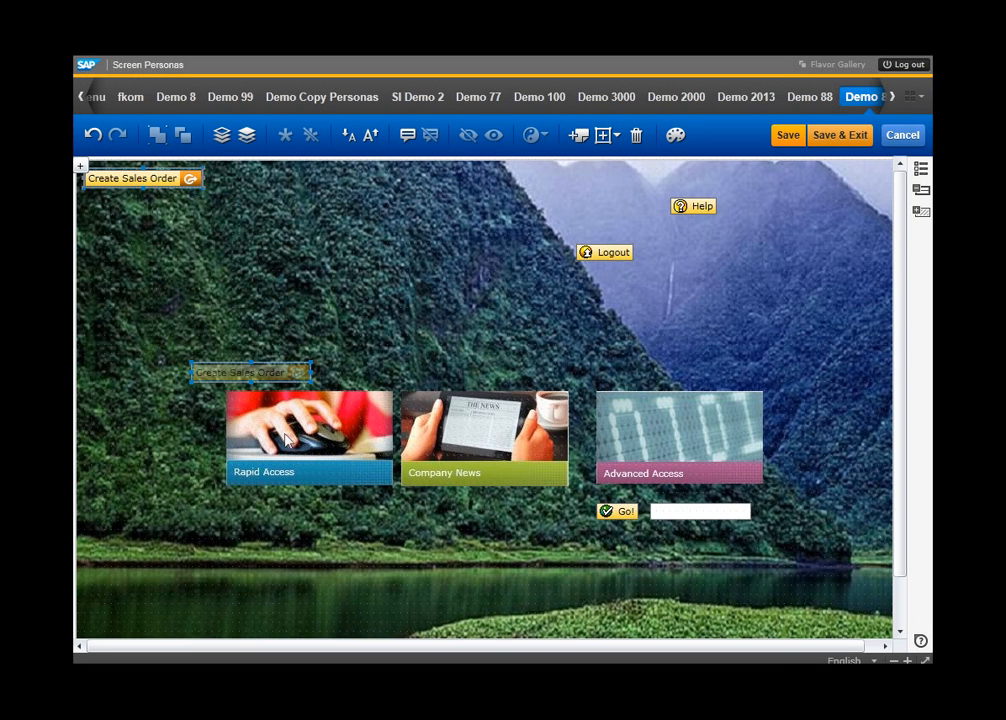
{"action": "left_click_drag", "start_coordinate": [250, 372], "coordinate": [283, 511]}
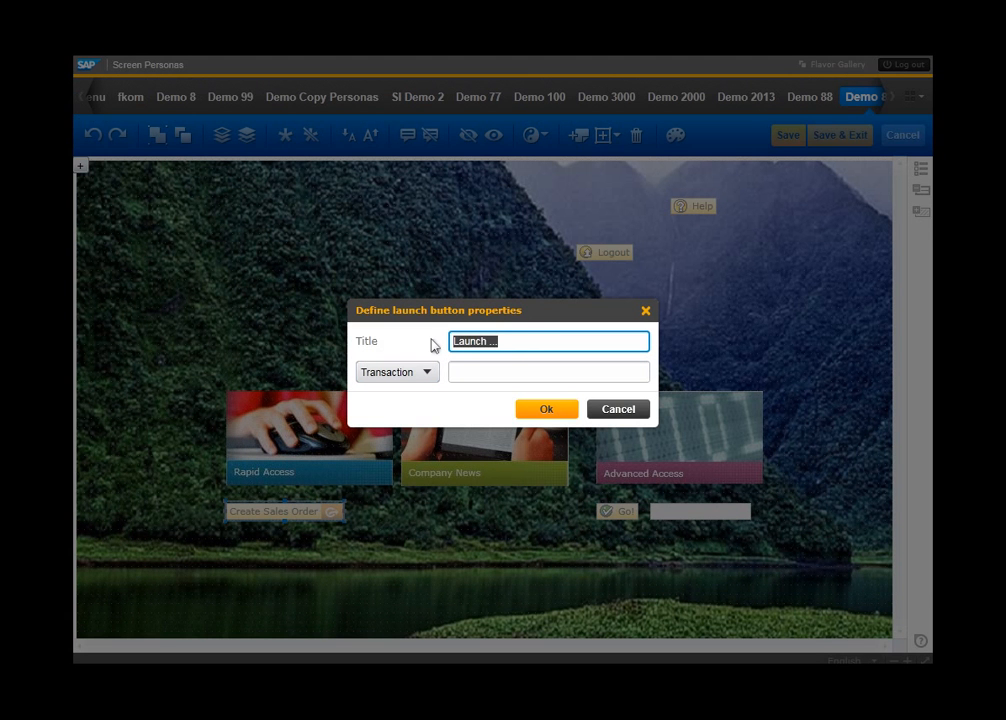
Step: Add a View Sales Order launch button for VA03 under Create Sales Order
{"action": "type", "text": "View Sales"}
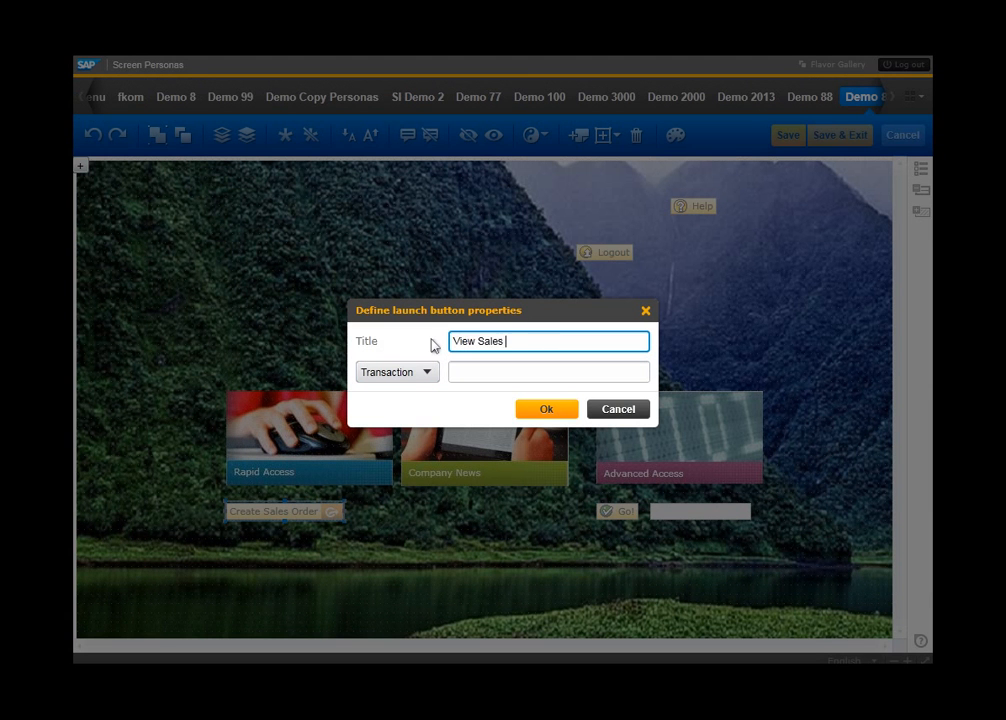
{"action": "type", "text": "VA03"}
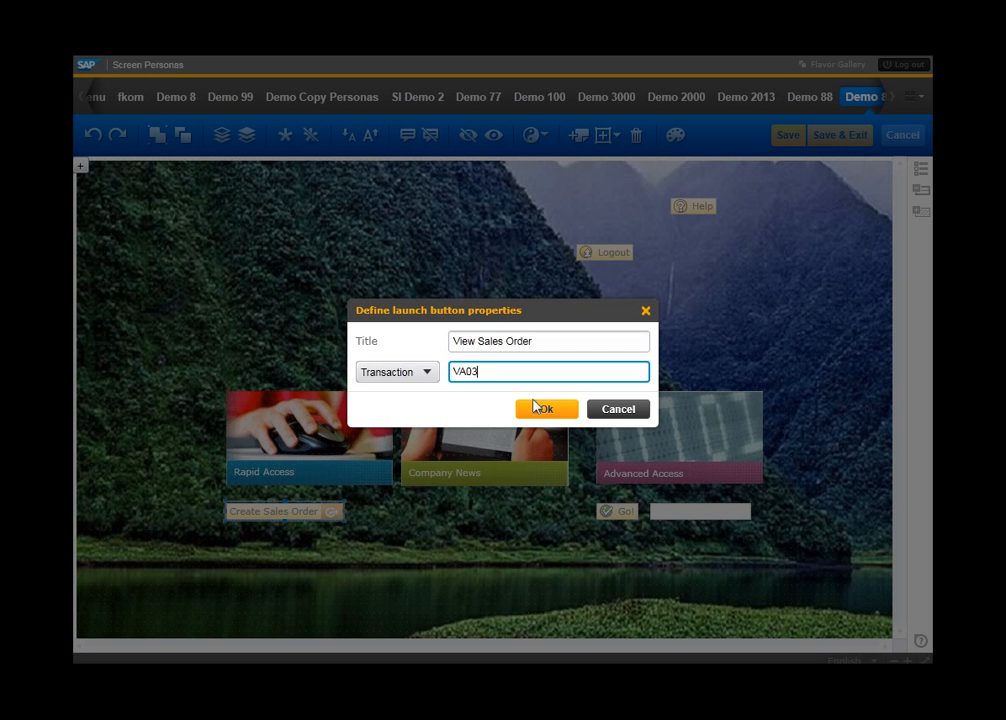
{"action": "left_click", "coordinate": [545, 408]}
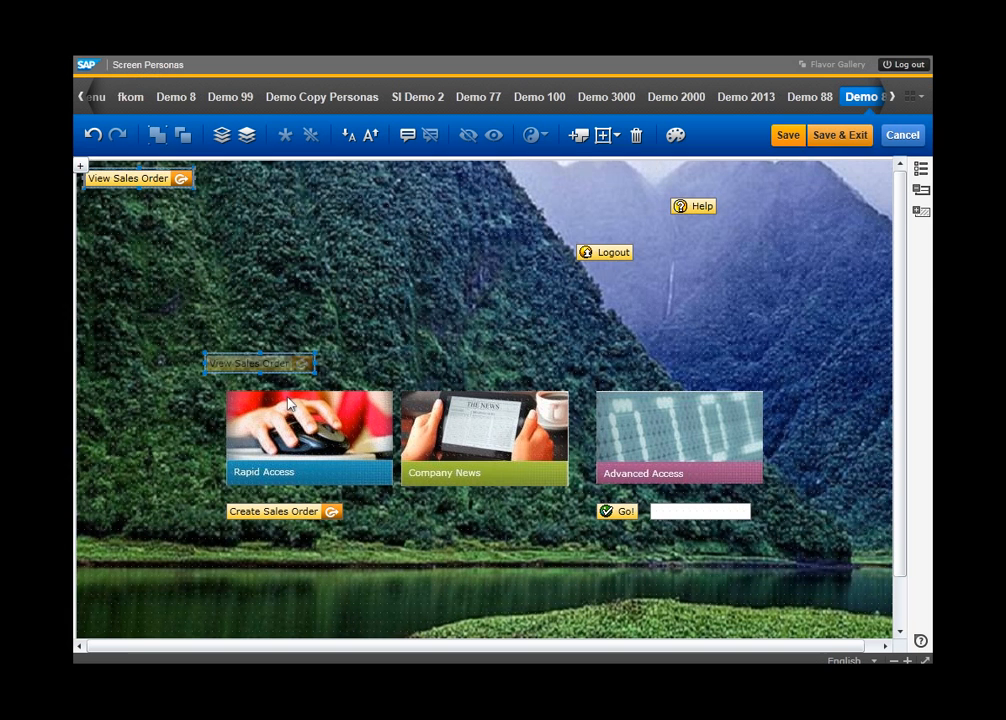
{"action": "left_click_drag", "start_coordinate": [260, 362], "coordinate": [280, 538]}
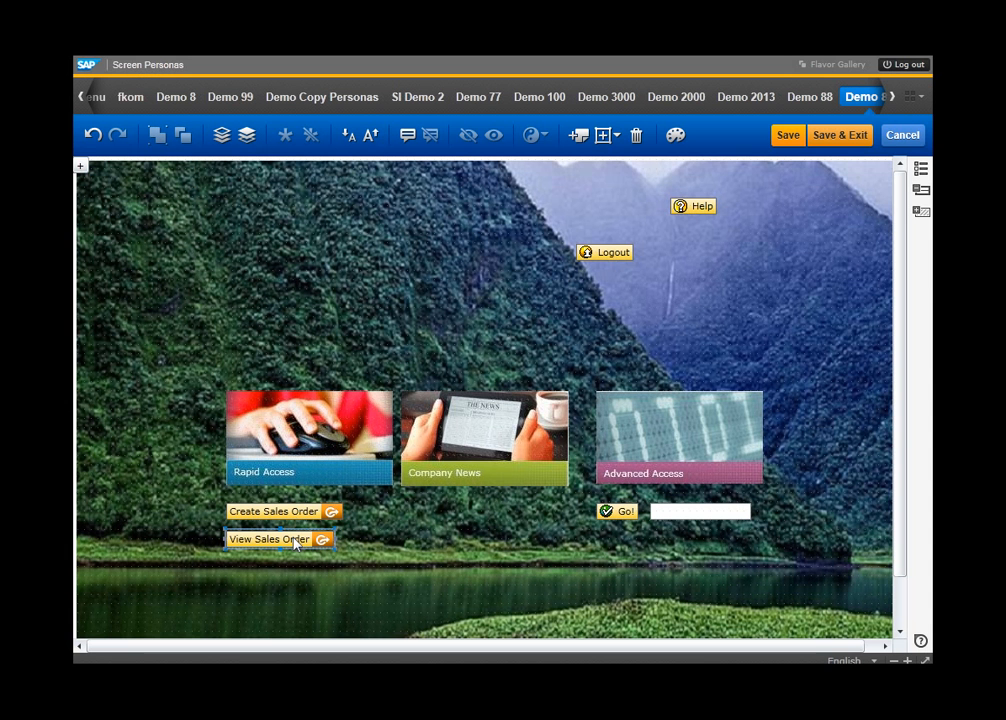
{"action": "mouse_move", "coordinate": [221, 545]}
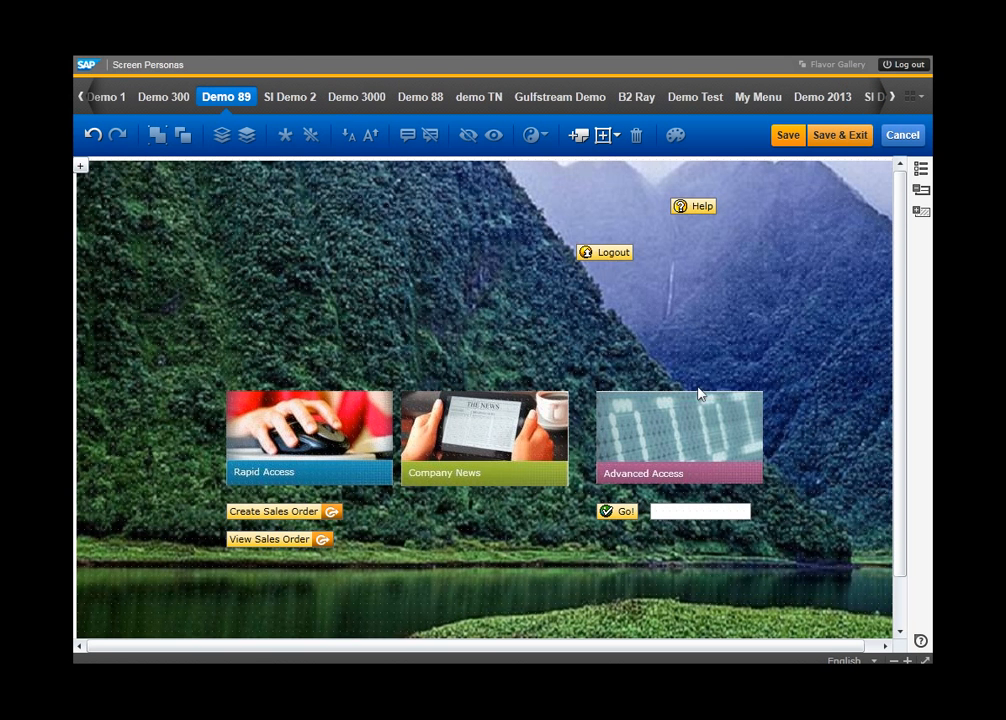
{"action": "mouse_move", "coordinate": [702, 378]}
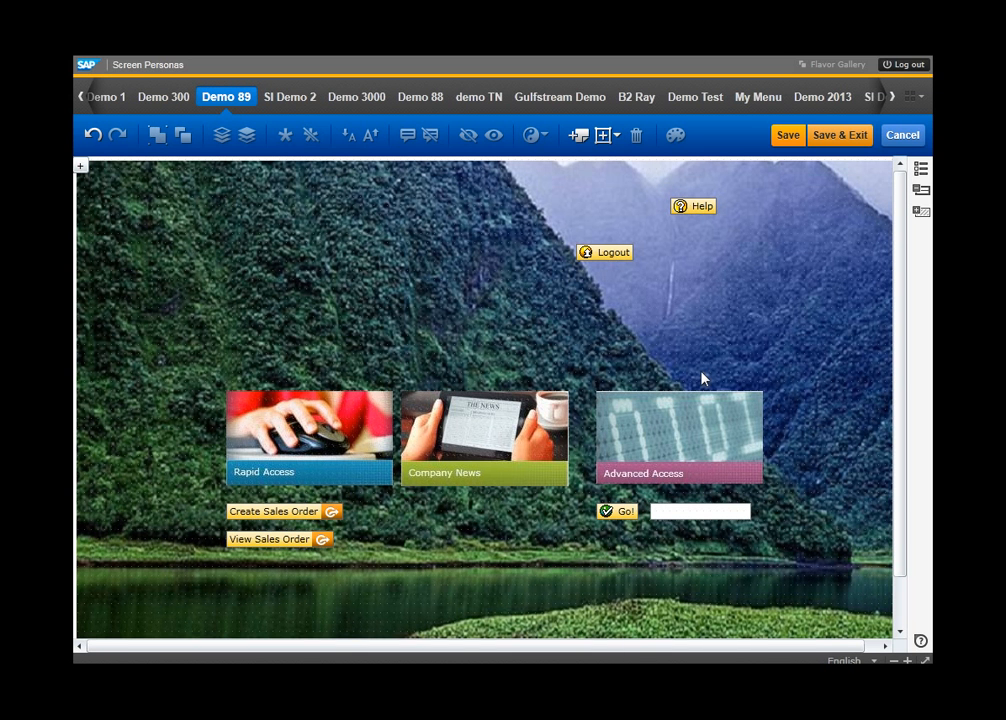
{"action": "mouse_move", "coordinate": [840, 134]}
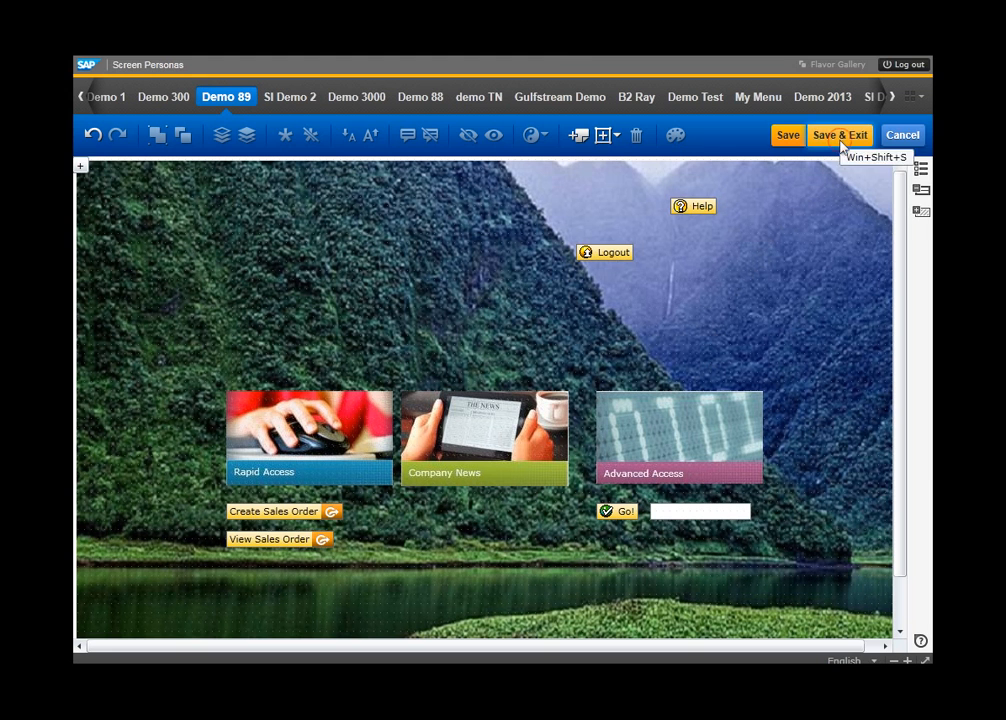
Step: Save the tiled Demo 89 flavor and bring the Basic View flavor into view
{"action": "left_click", "coordinate": [840, 134]}
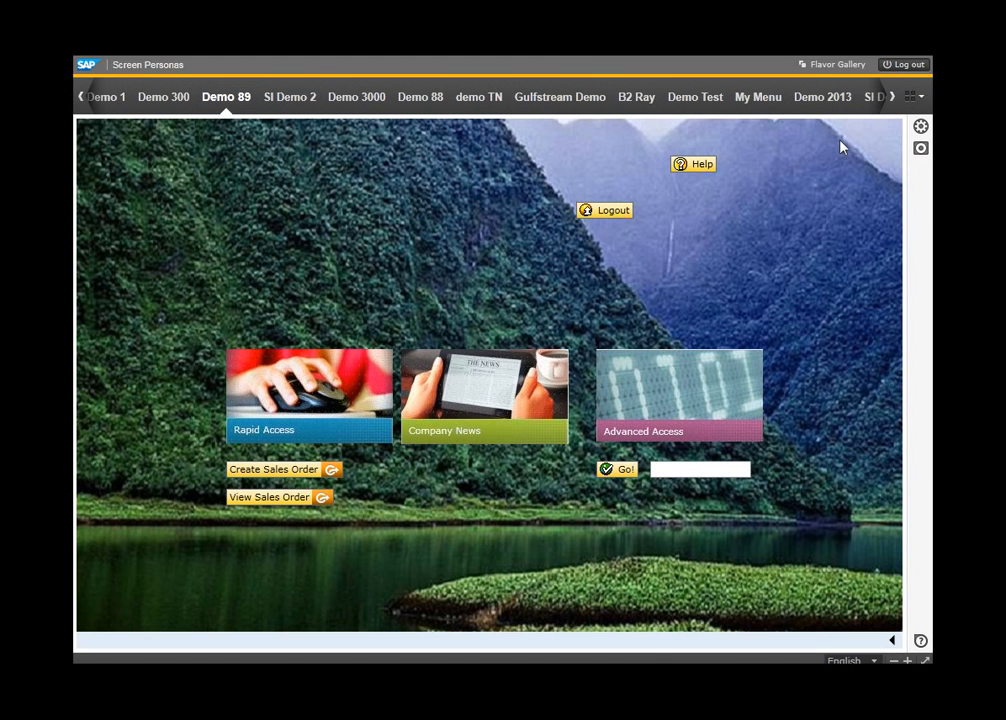
{"action": "mouse_move", "coordinate": [890, 98]}
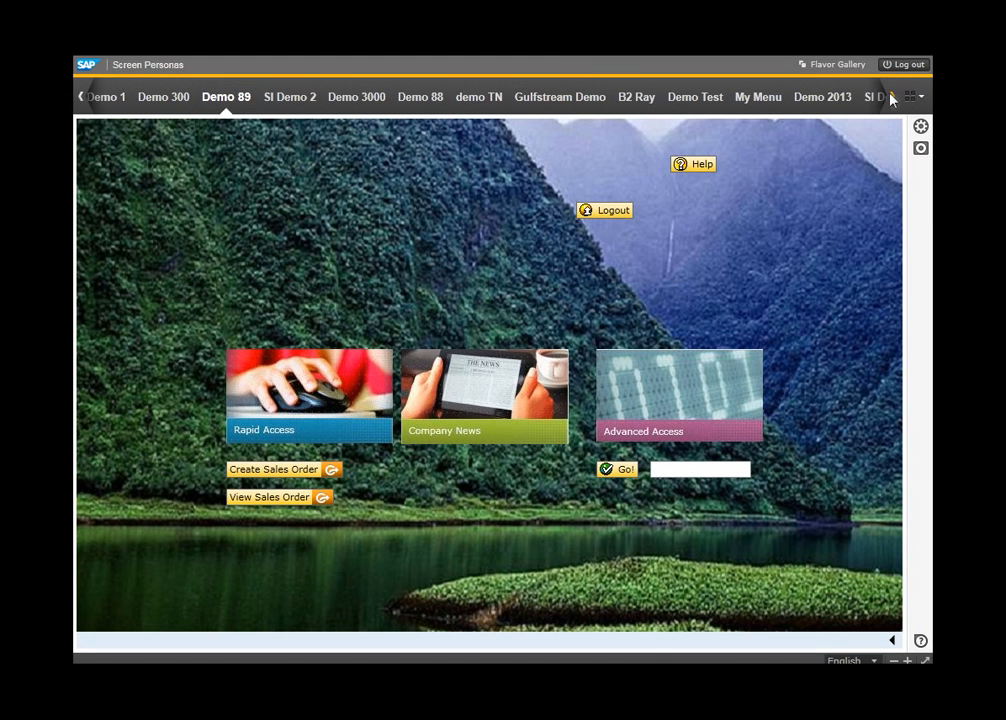
{"action": "left_click", "coordinate": [891, 104]}
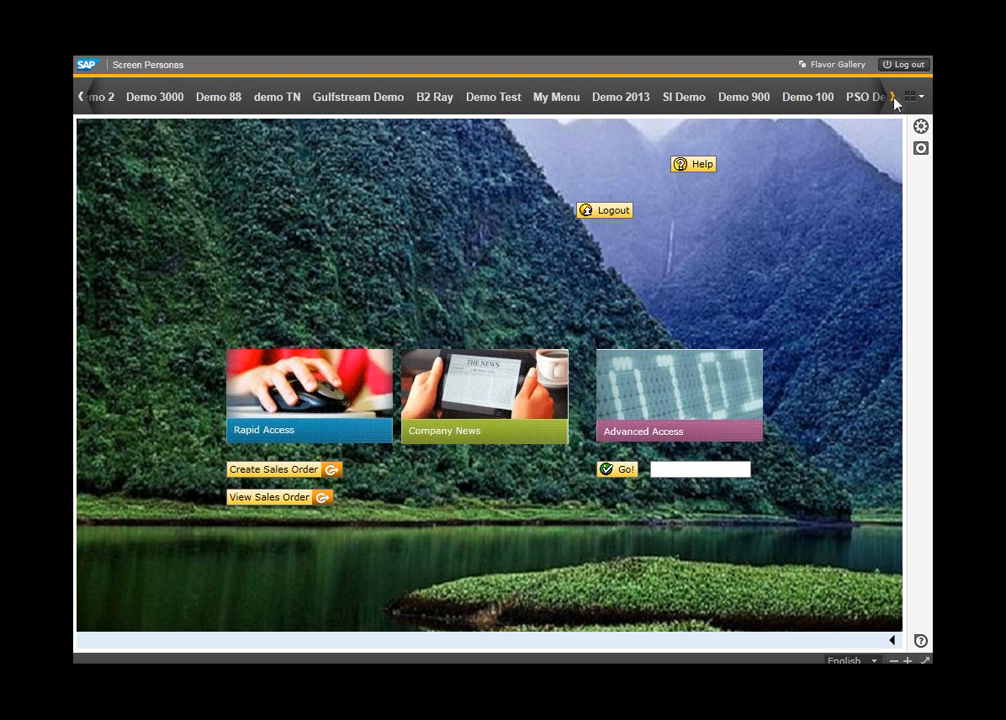
{"action": "left_click", "coordinate": [892, 97]}
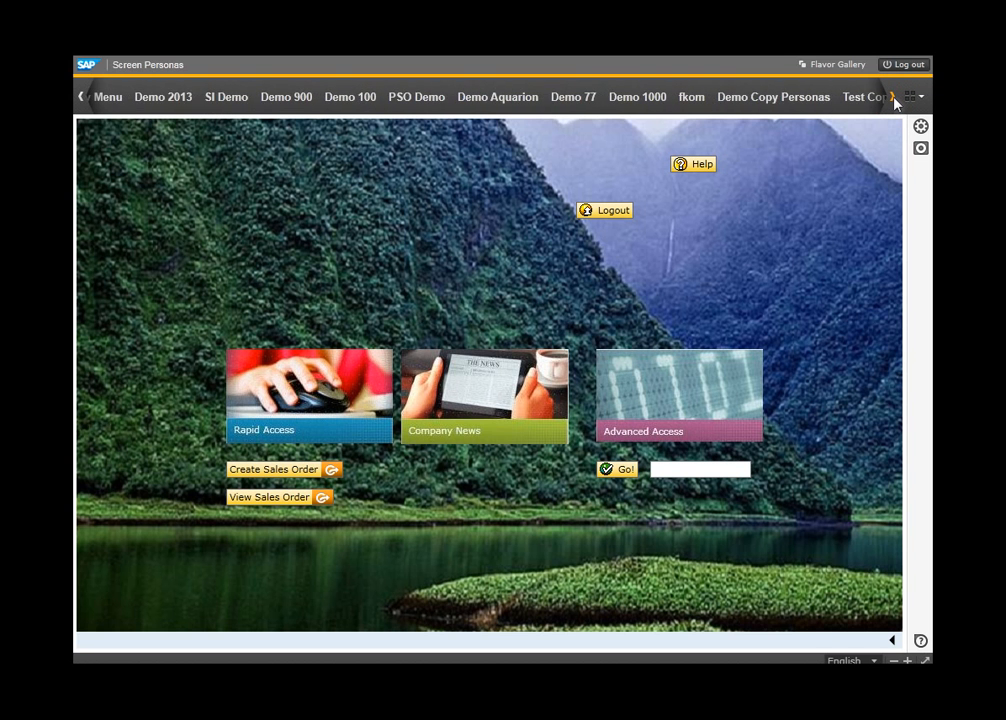
{"action": "left_click", "coordinate": [891, 96]}
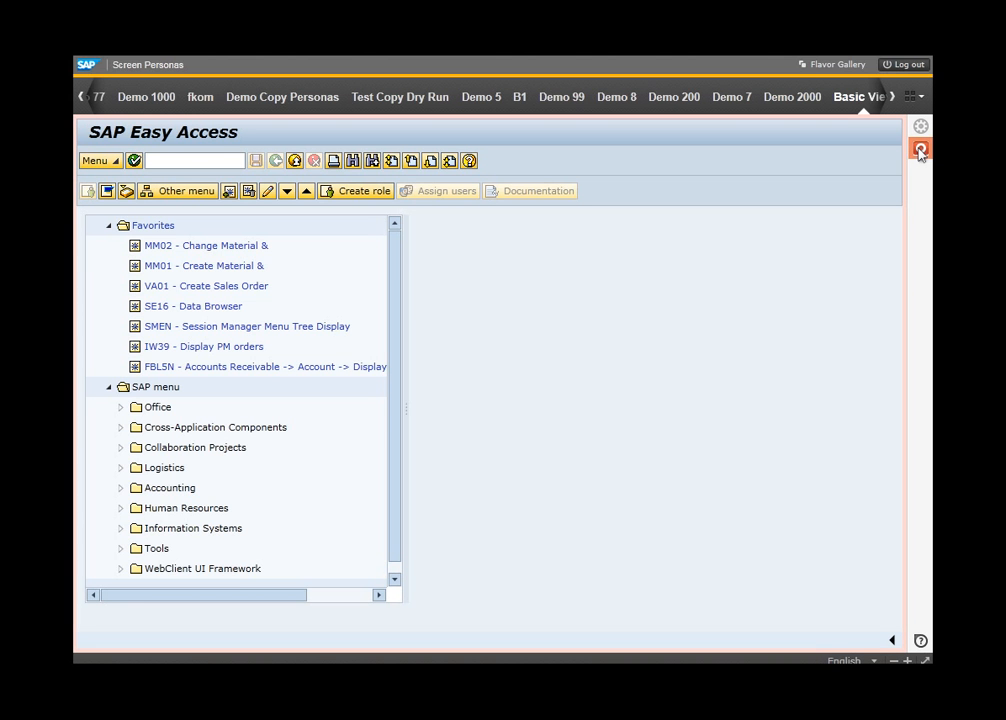
Step: Cancel the file dialog and scroll the flavor bar back until Demo 89 appears
{"action": "left_click", "coordinate": [918, 149]}
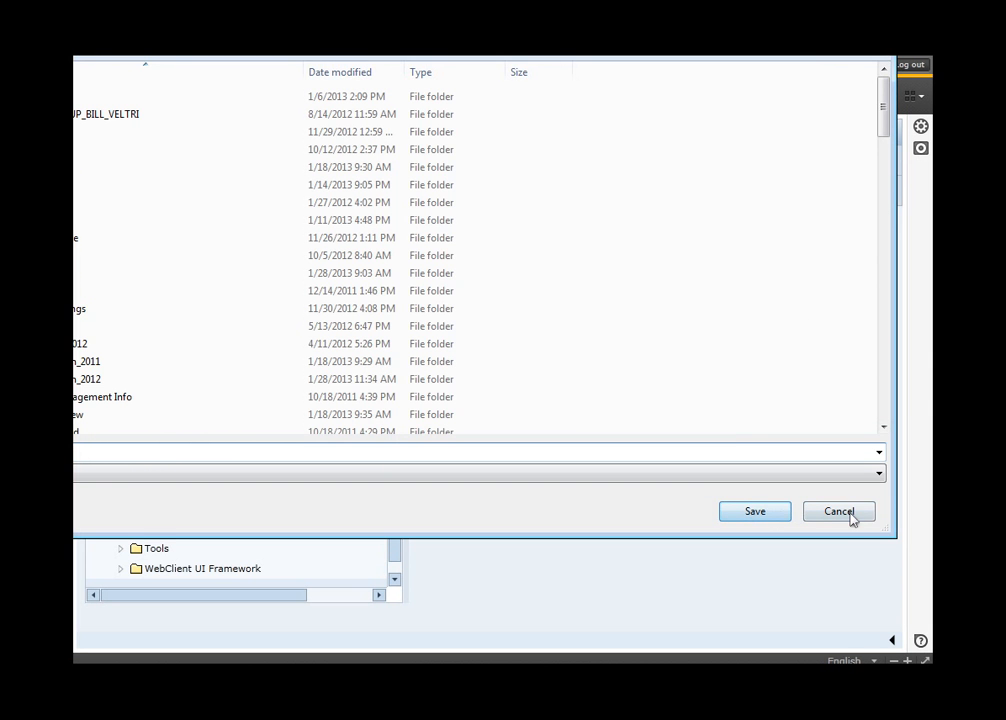
{"action": "left_click", "coordinate": [838, 511]}
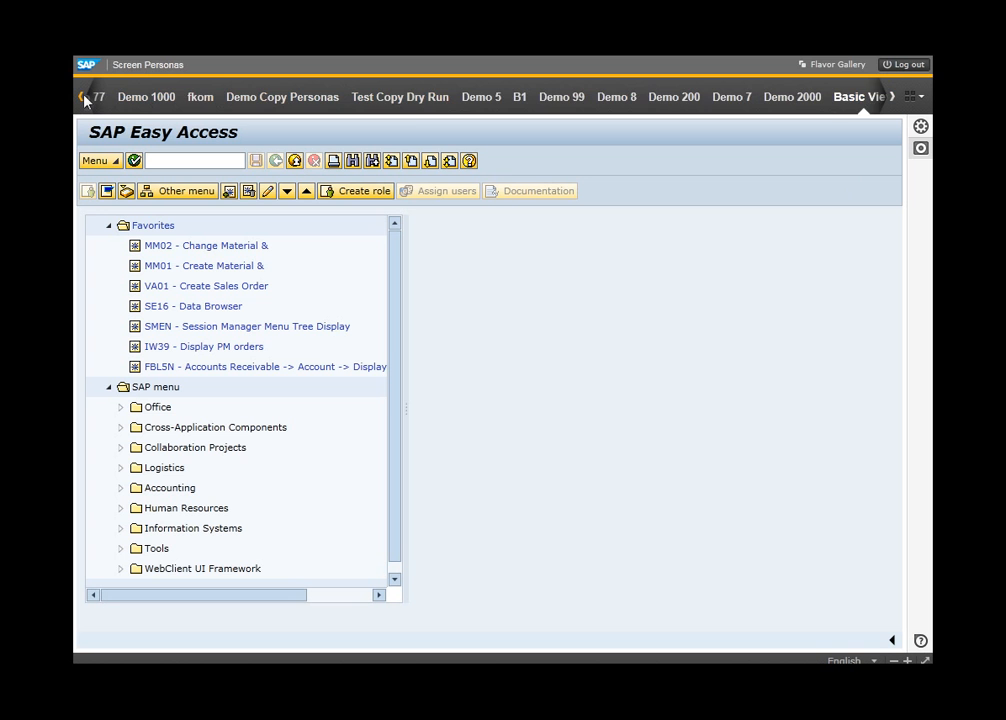
{"action": "left_click", "coordinate": [82, 96]}
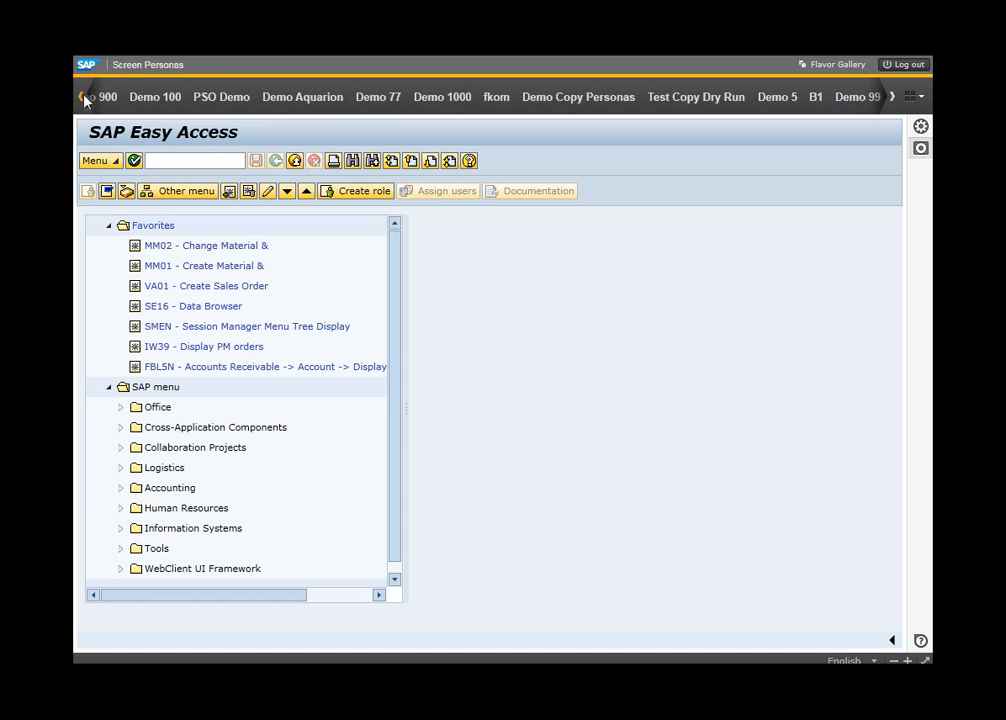
{"action": "left_click", "coordinate": [84, 96]}
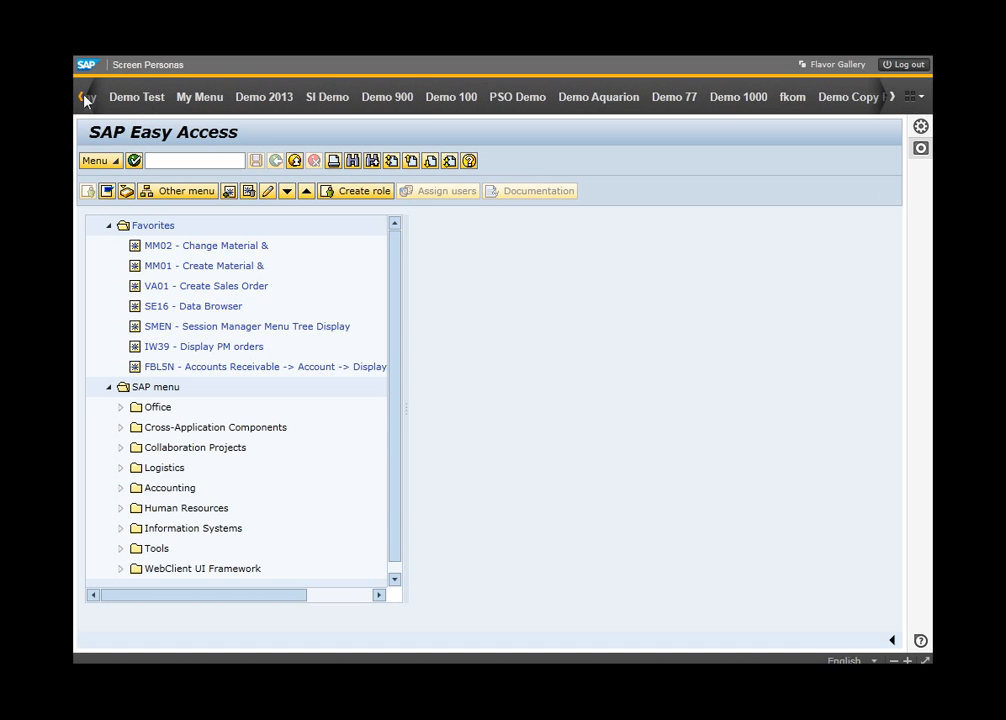
{"action": "left_click", "coordinate": [85, 97]}
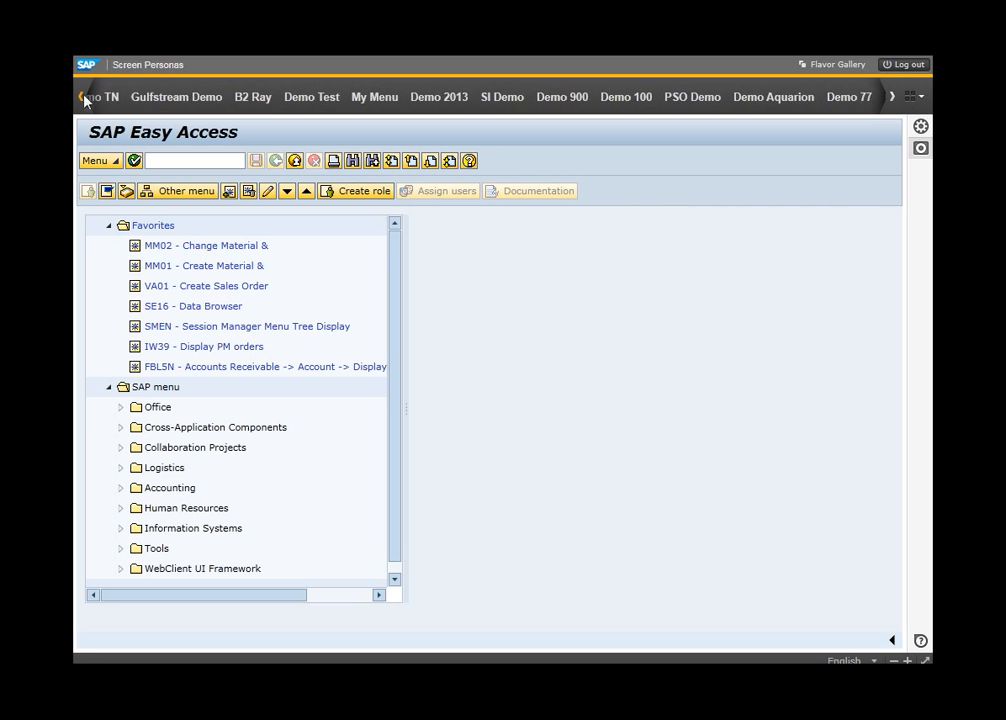
{"action": "left_click", "coordinate": [83, 96]}
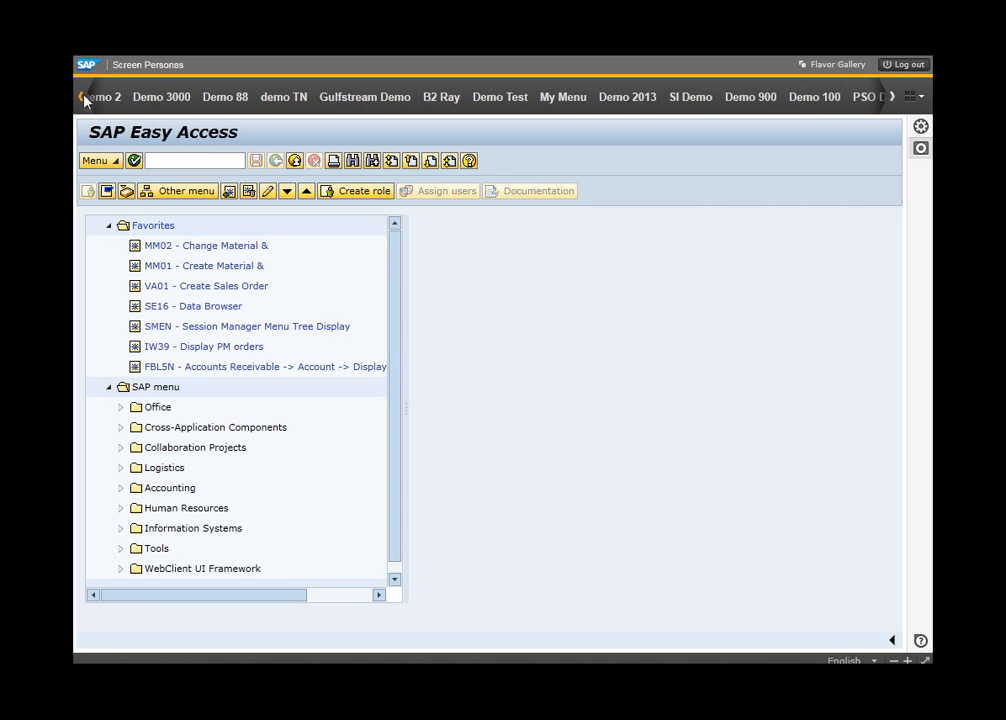
{"action": "left_click", "coordinate": [83, 96]}
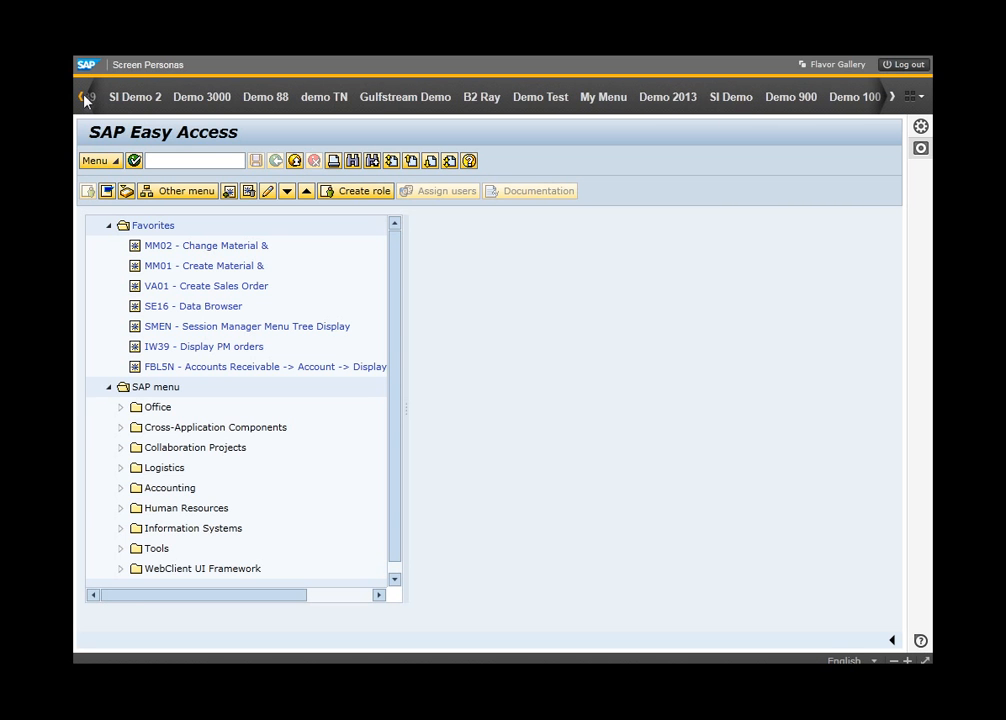
{"action": "left_click", "coordinate": [81, 97]}
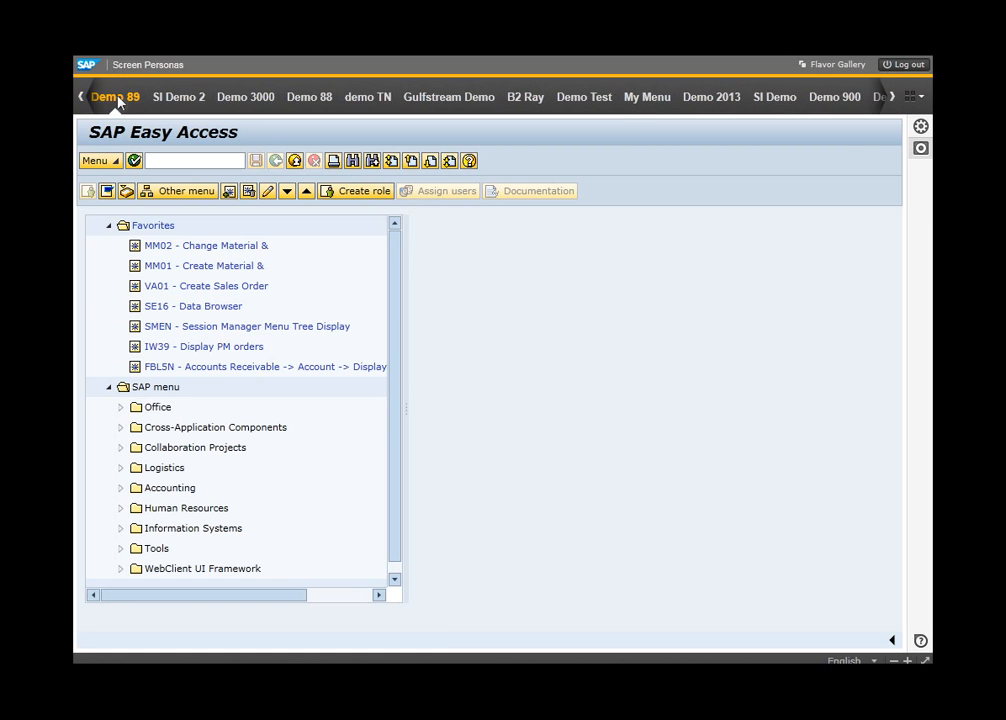
Step: Select the Demo 89 flavor and reopen it in the flavor editor
{"action": "left_click", "coordinate": [114, 97]}
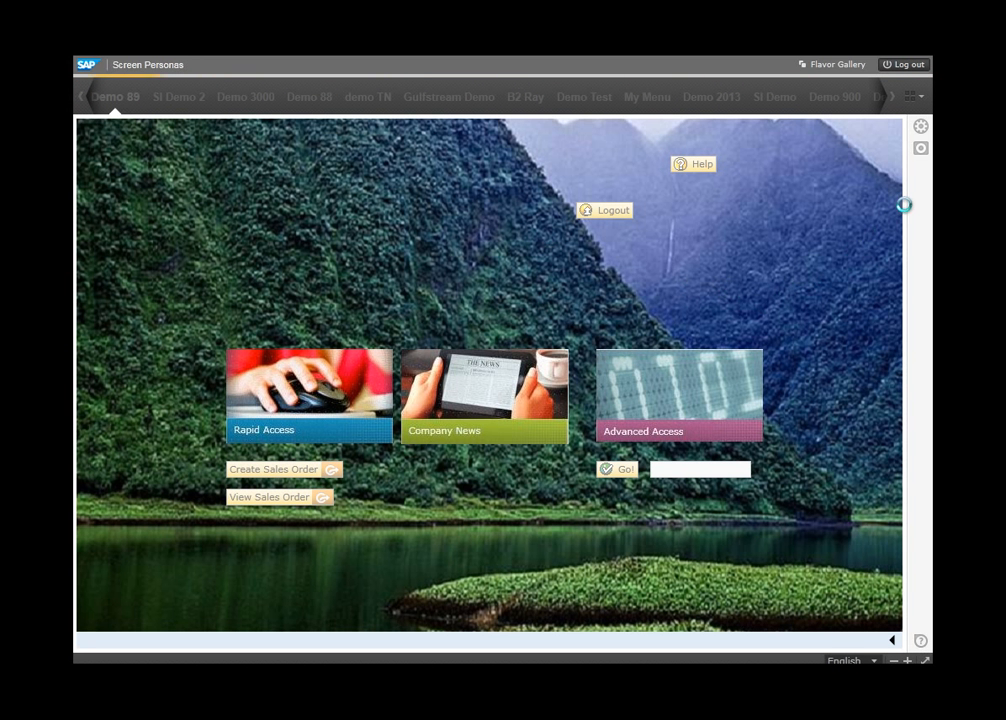
{"action": "left_click", "coordinate": [80, 97]}
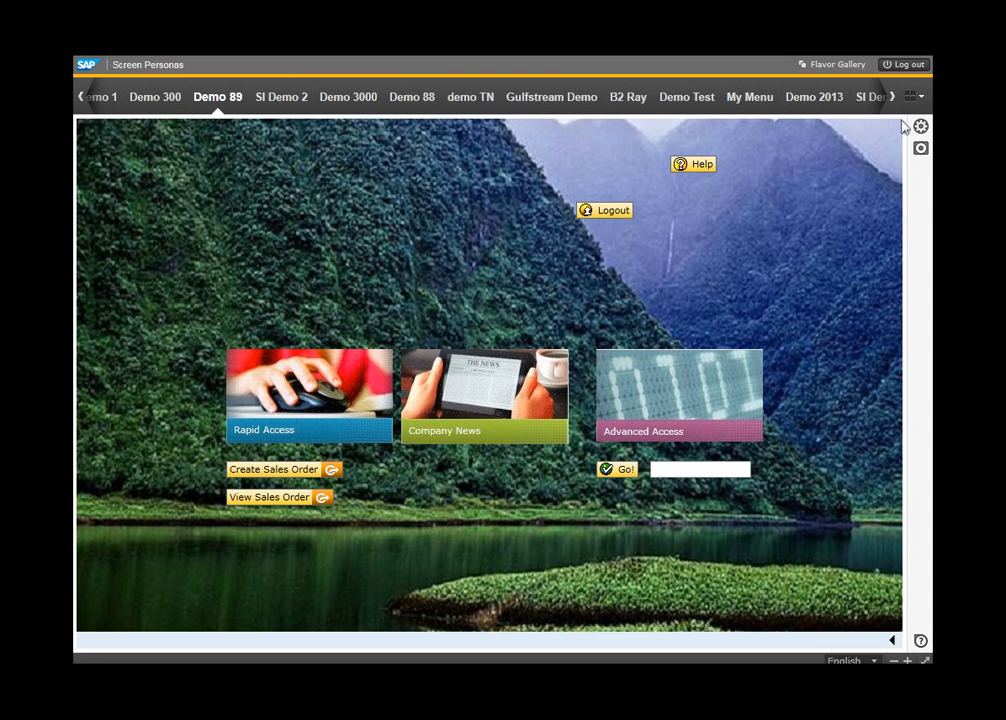
{"action": "left_click", "coordinate": [919, 126]}
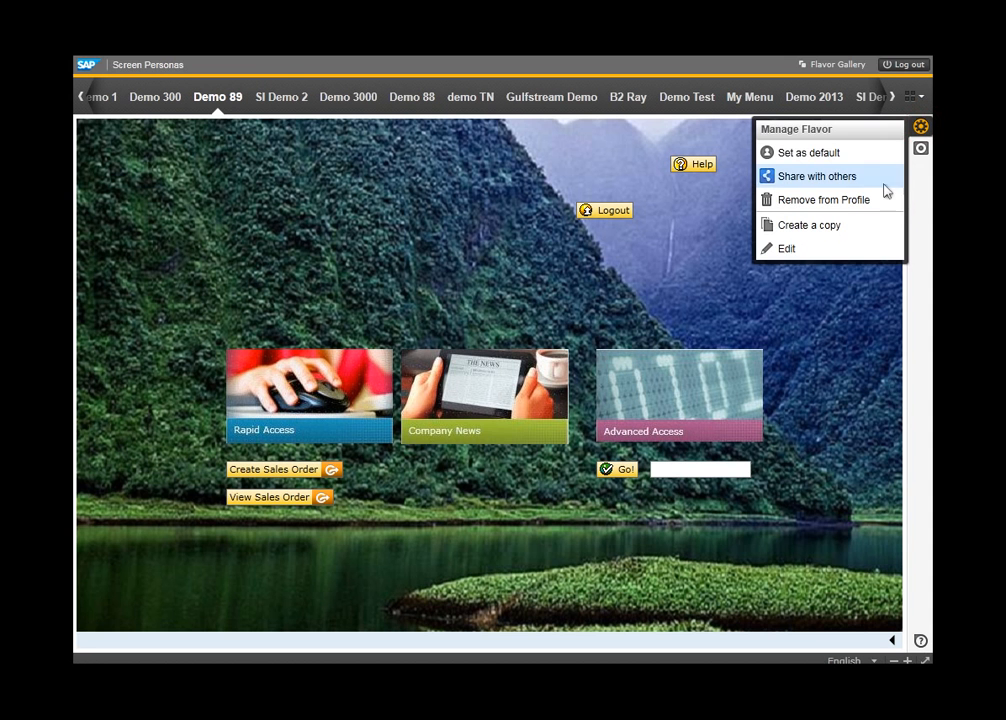
{"action": "left_click", "coordinate": [787, 248]}
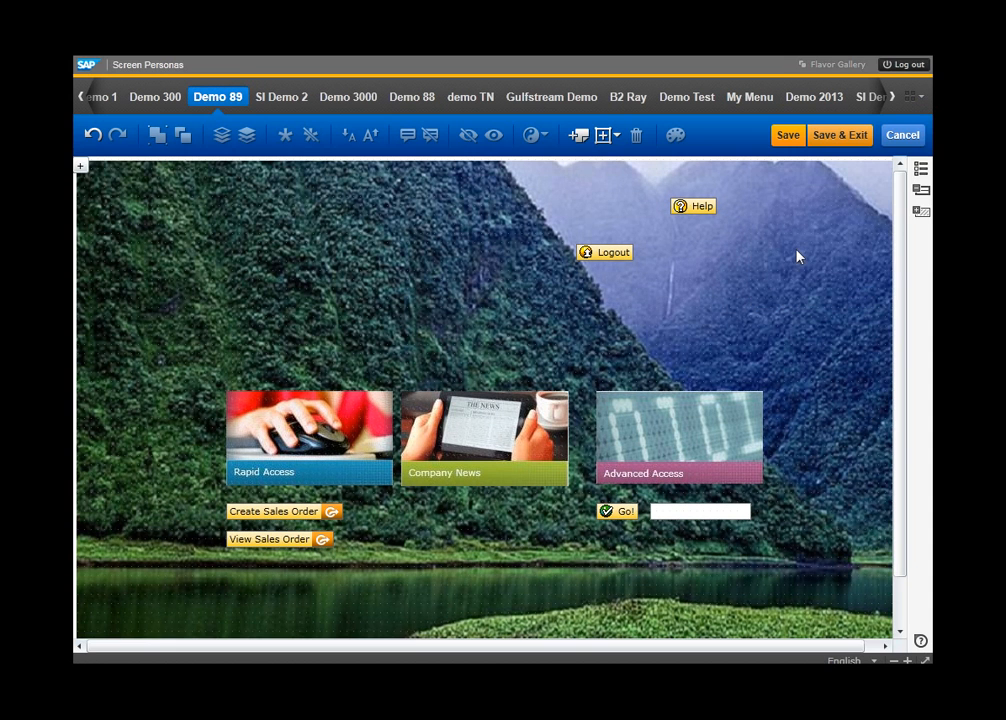
Step: Start inserting a script button, then cancel without adding one
{"action": "left_click", "coordinate": [602, 135]}
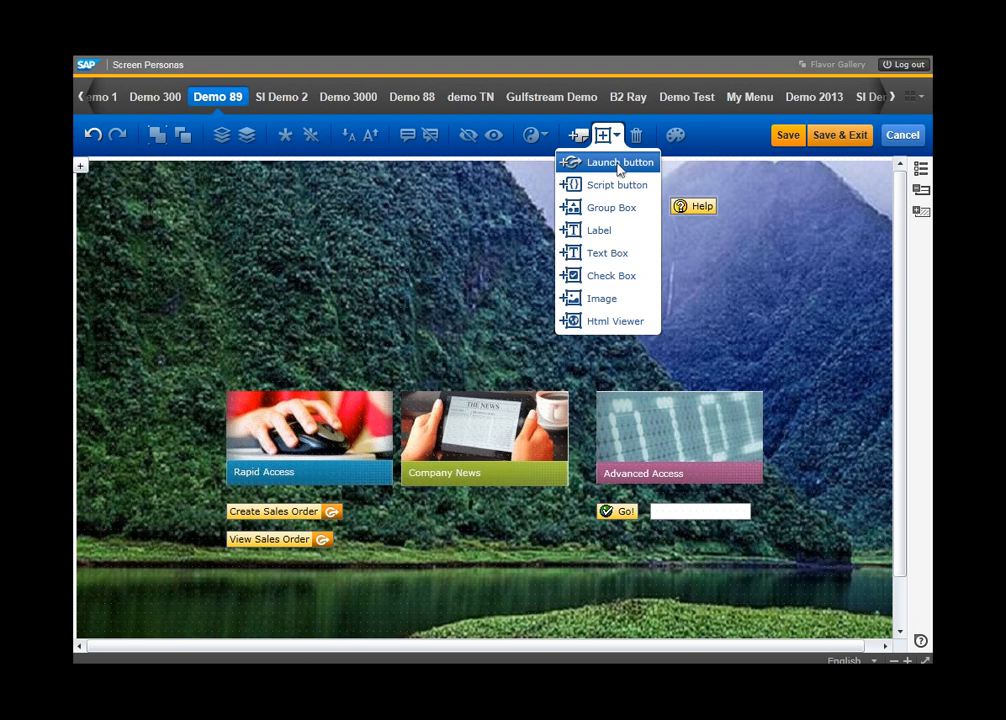
{"action": "mouse_move", "coordinate": [605, 189]}
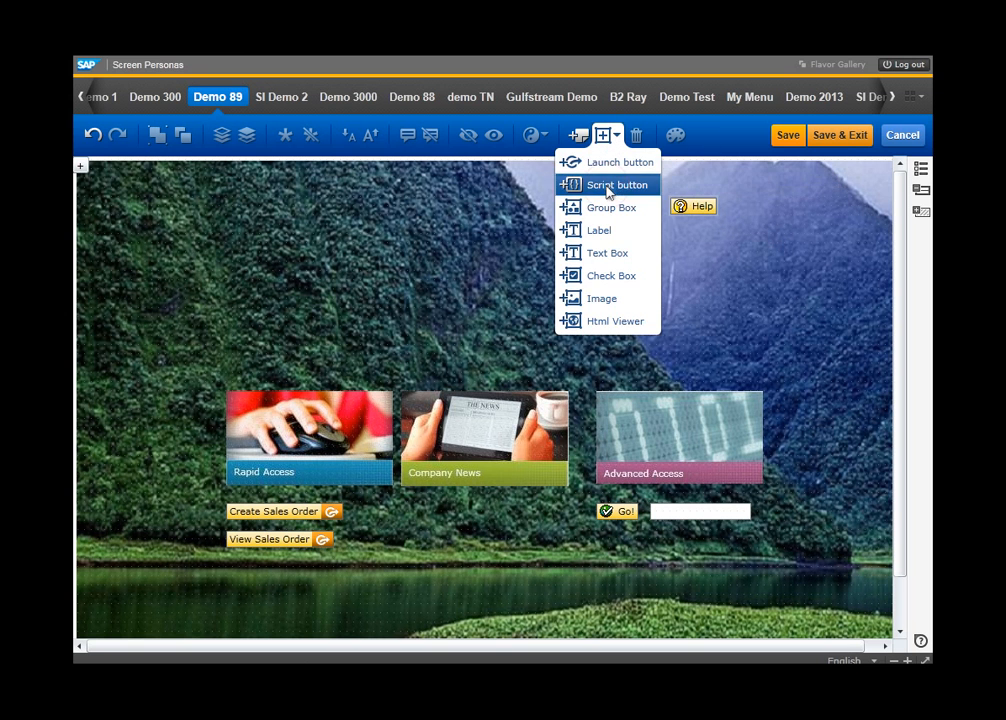
{"action": "left_click", "coordinate": [619, 184]}
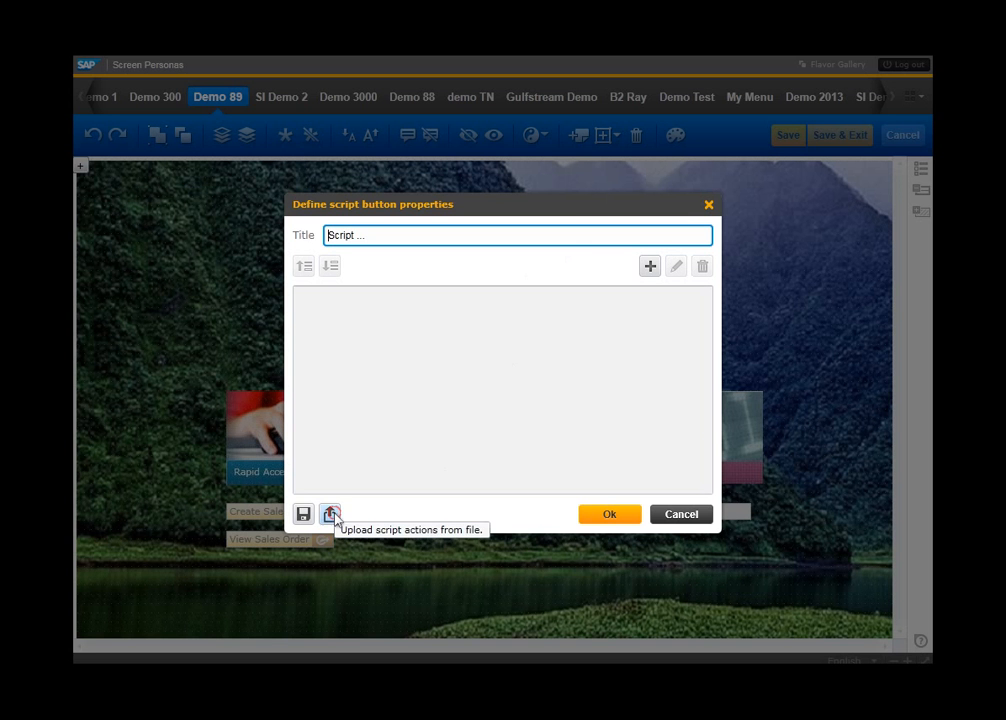
{"action": "left_click", "coordinate": [330, 513]}
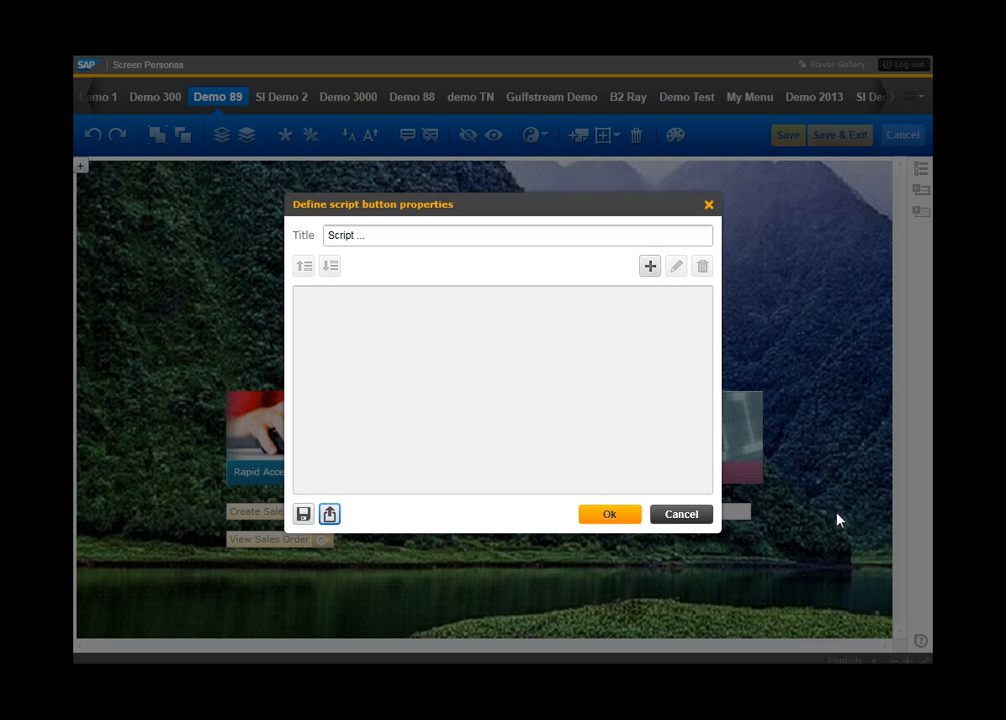
{"action": "left_click", "coordinate": [681, 513]}
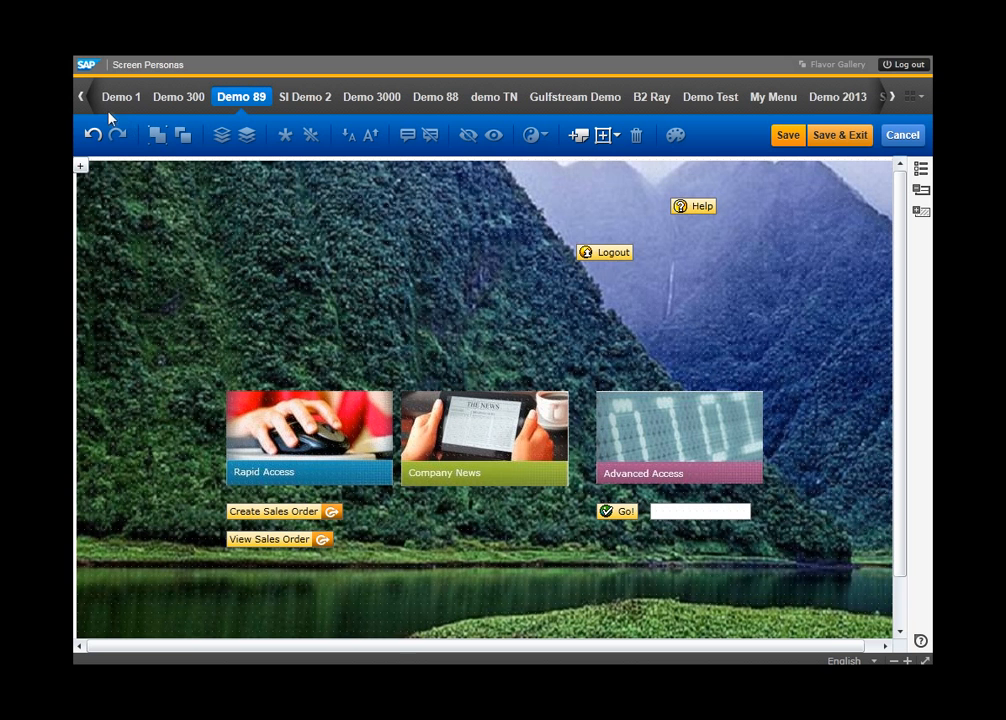
{"action": "mouse_move", "coordinate": [141, 187]}
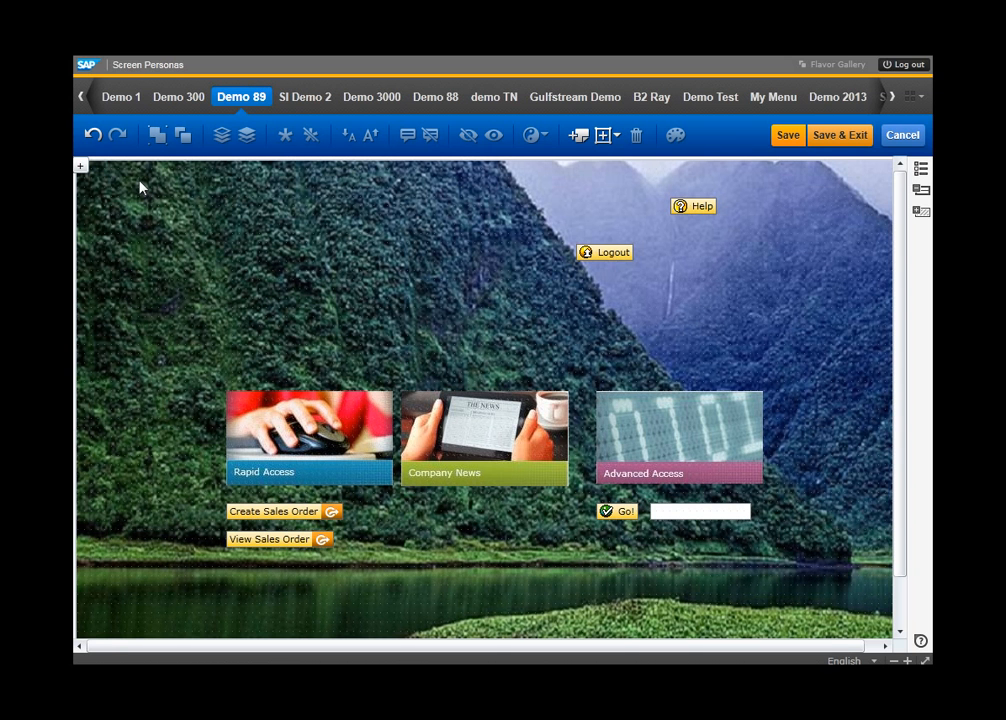
{"action": "mouse_move", "coordinate": [266, 126]}
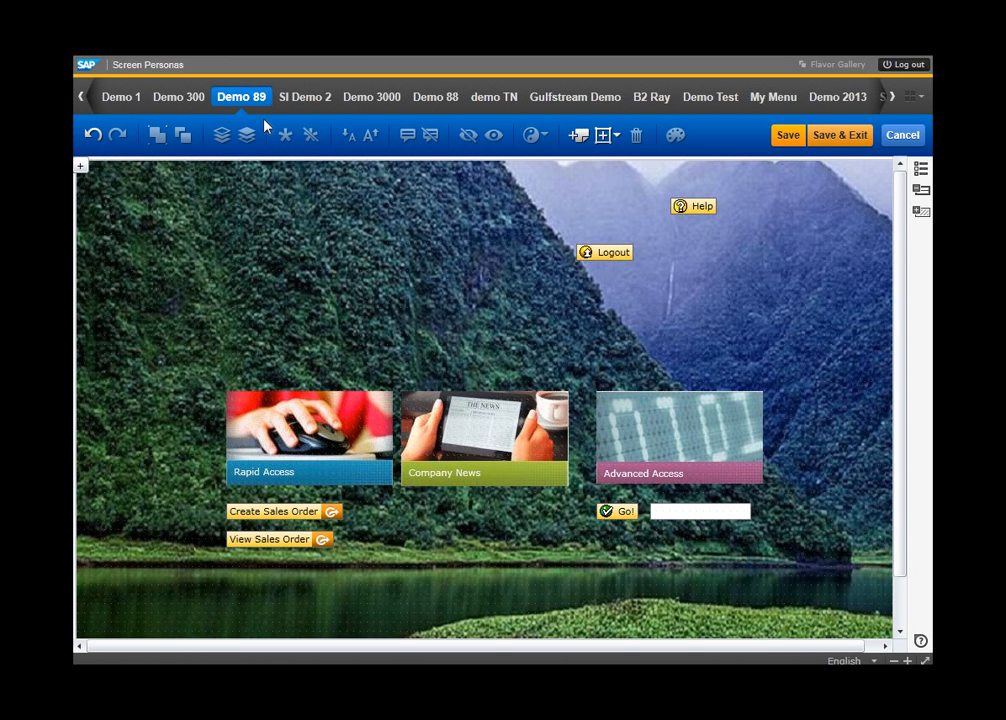
{"action": "mouse_move", "coordinate": [358, 135]}
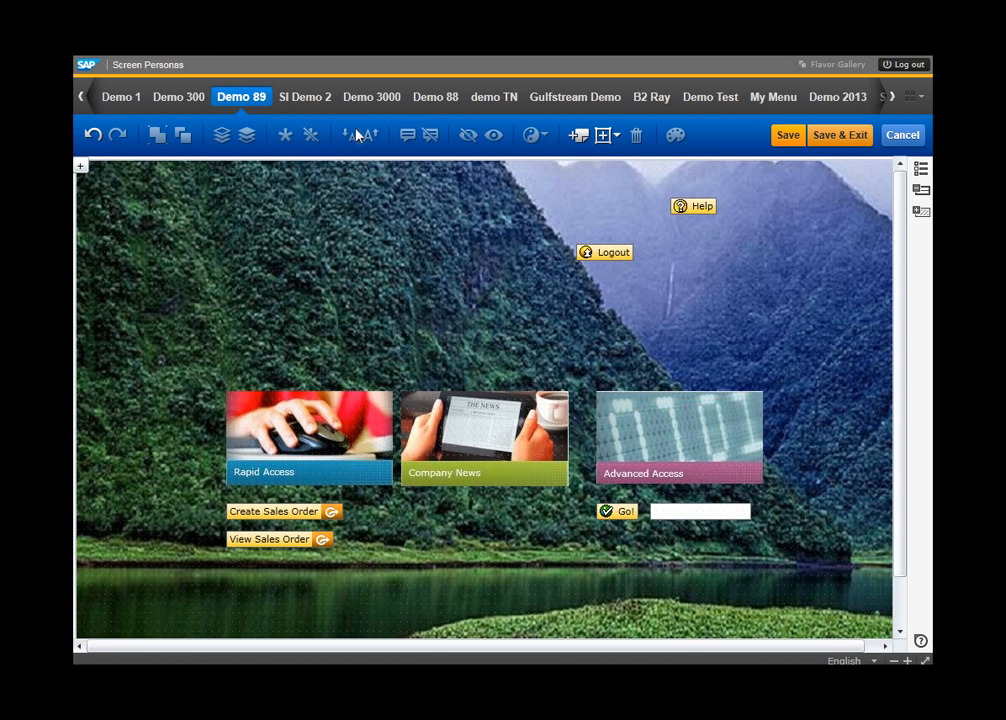
{"action": "mouse_move", "coordinate": [840, 135]}
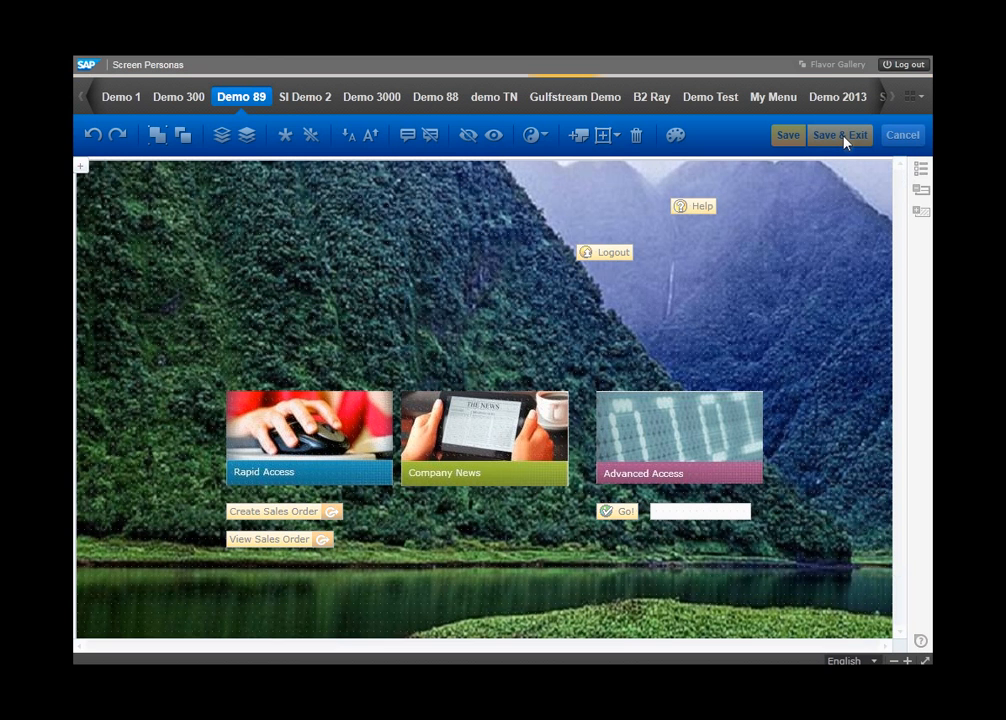
Step: Save and exit the Demo 89 editor, then display the B2 Ray flavor
{"action": "left_click", "coordinate": [839, 135]}
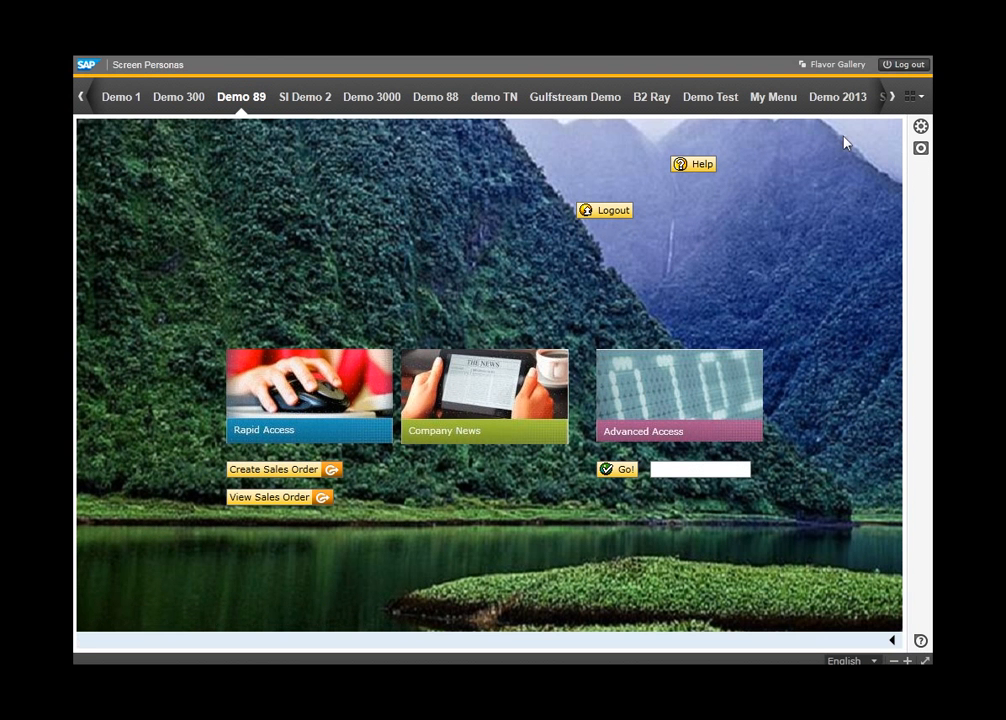
{"action": "mouse_move", "coordinate": [628, 140]}
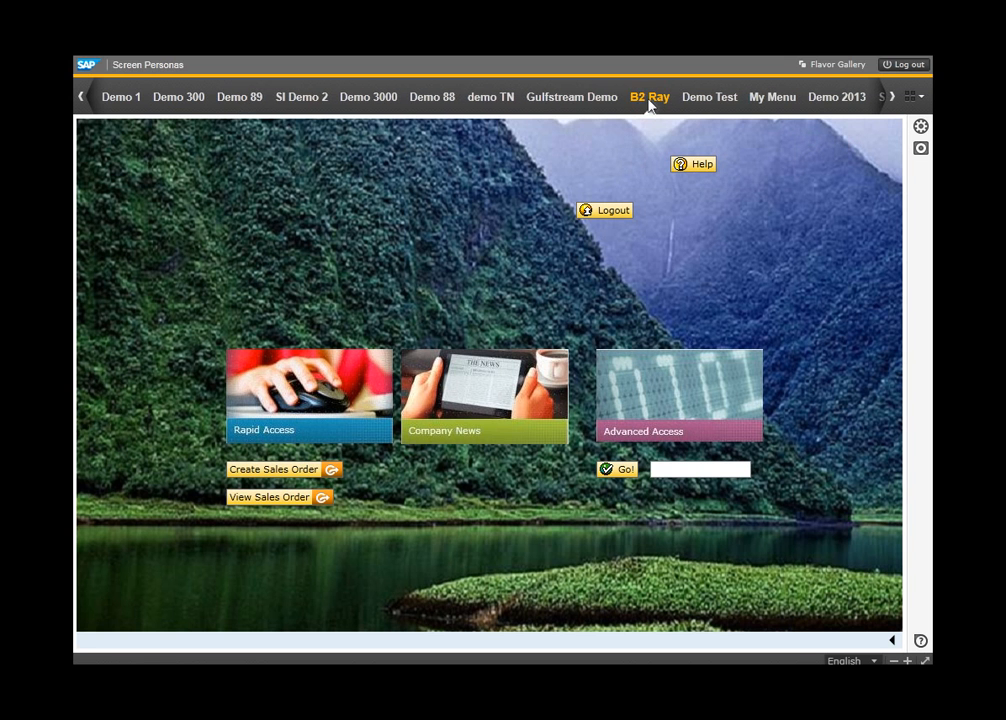
{"action": "left_click", "coordinate": [649, 97]}
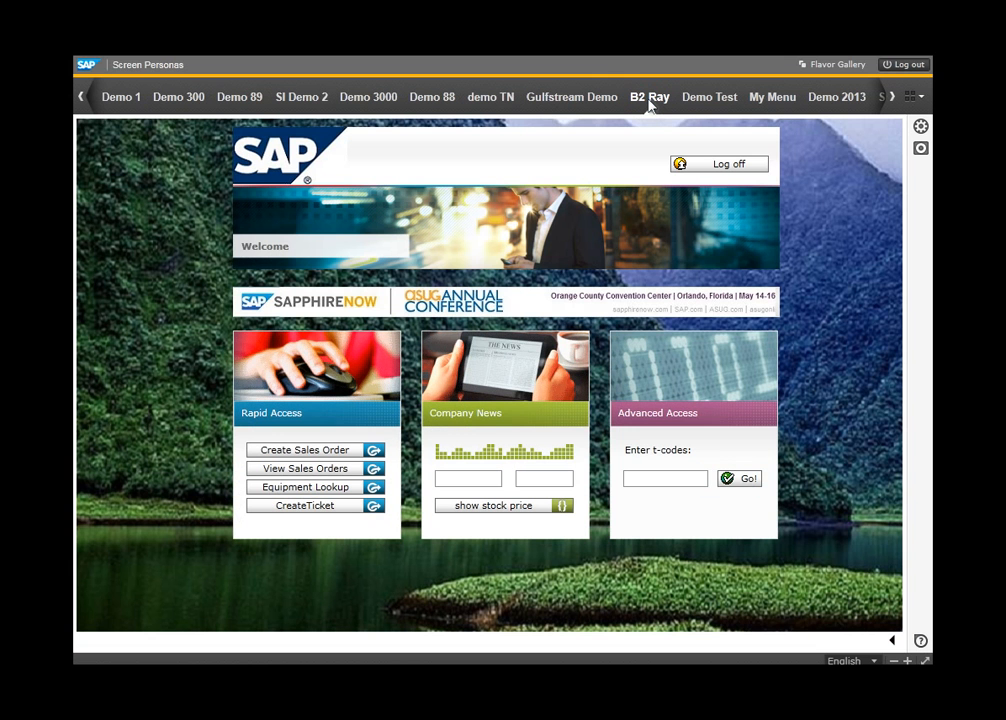